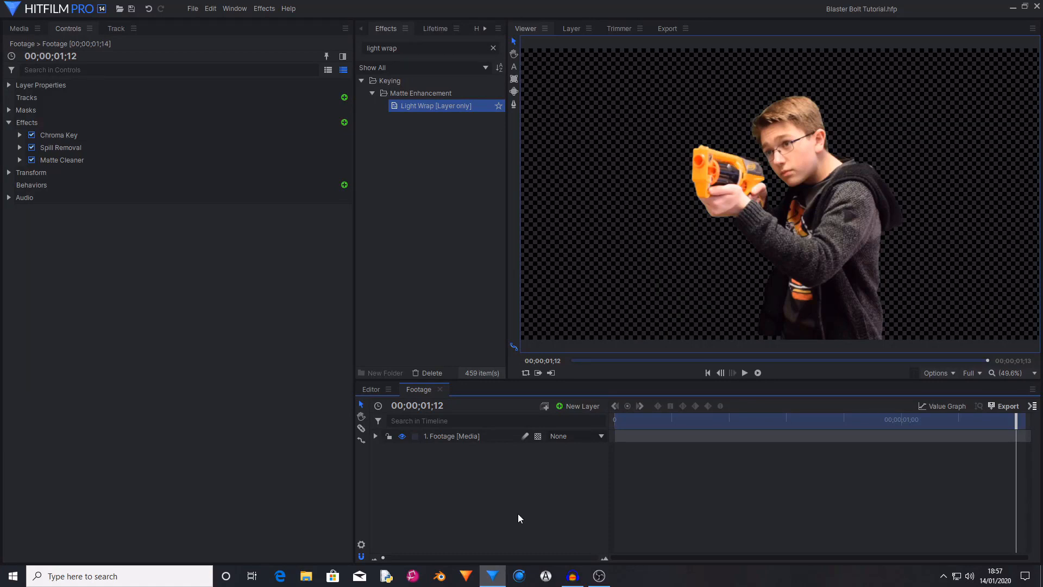
# - Switch from the Controls panel to the Media list showing the keyed Footage clip
pyautogui.click(18, 28)
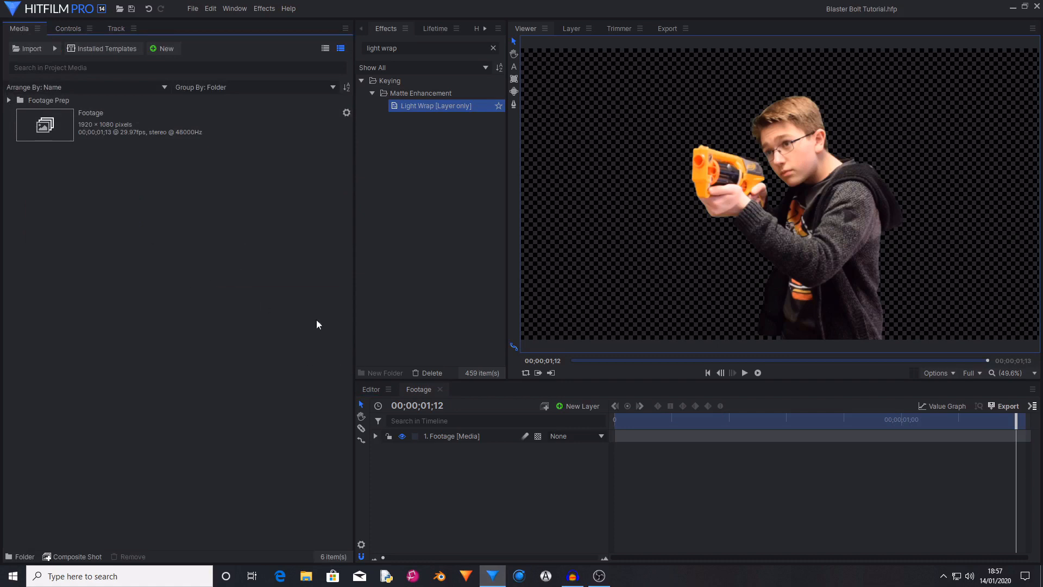
pyautogui.moveTo(223, 304)
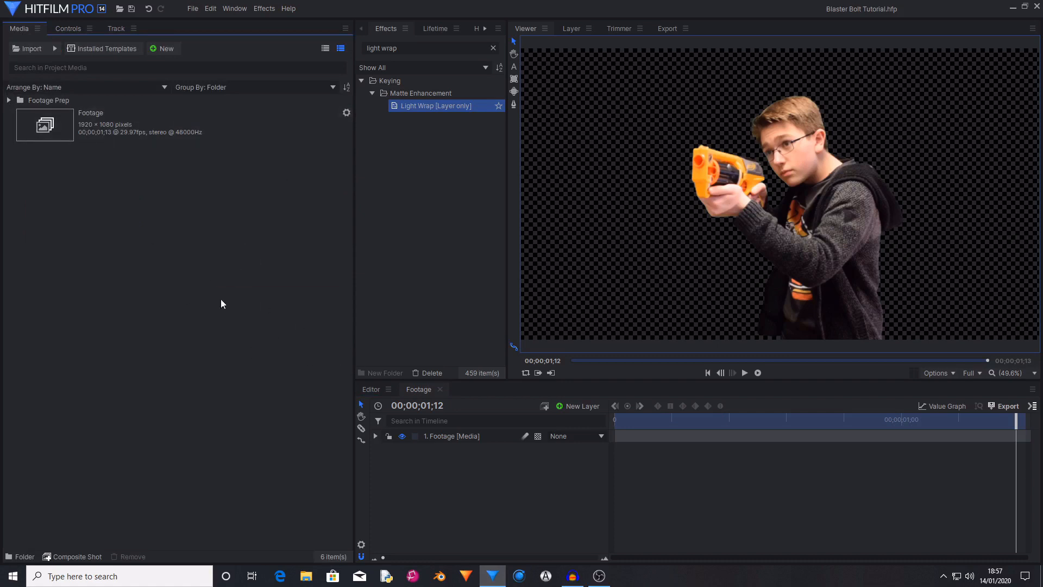
pyautogui.moveTo(550, 324)
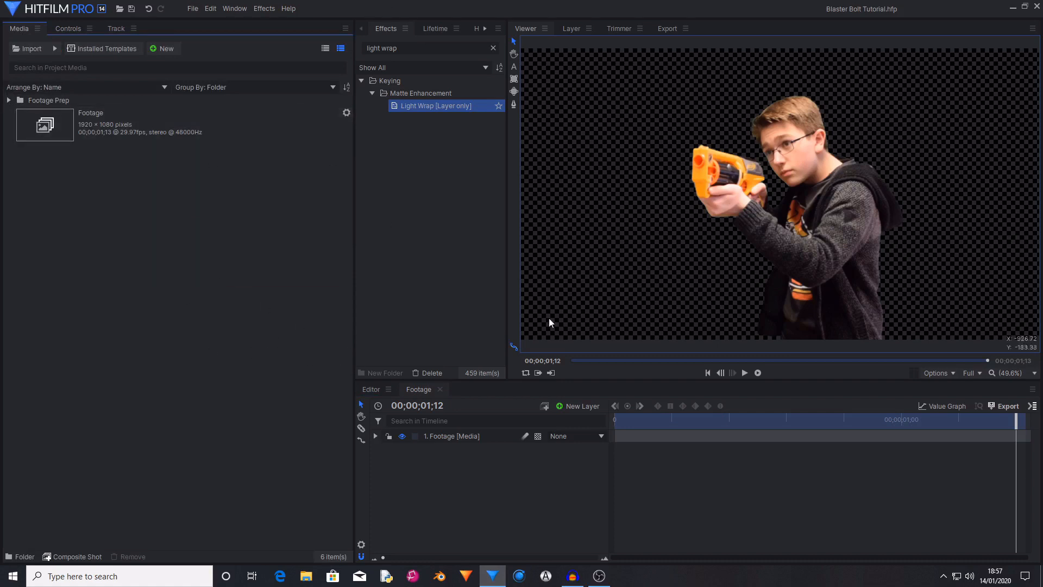
pyautogui.moveTo(917, 305)
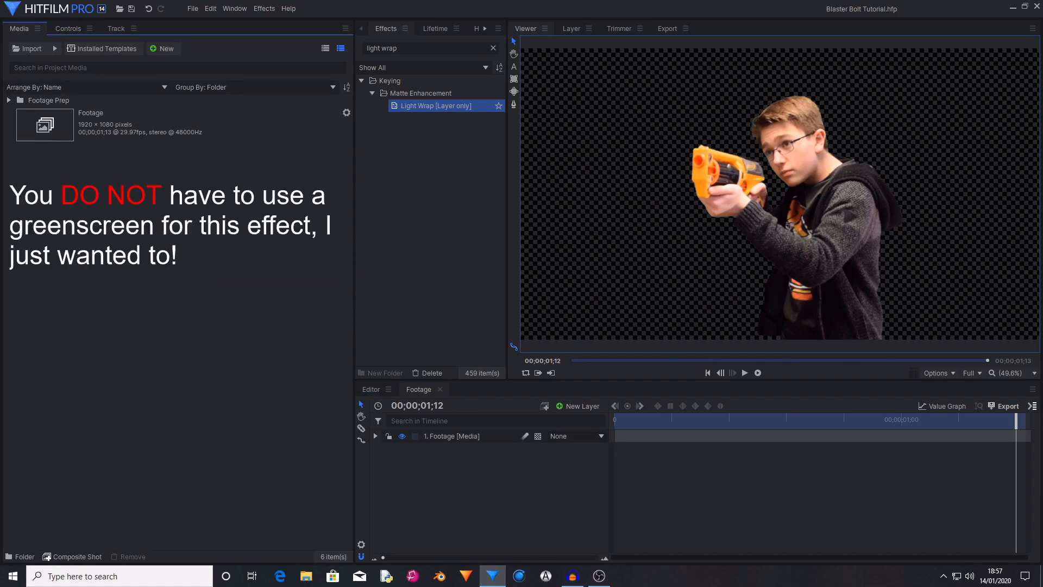
pyautogui.moveTo(744, 222)
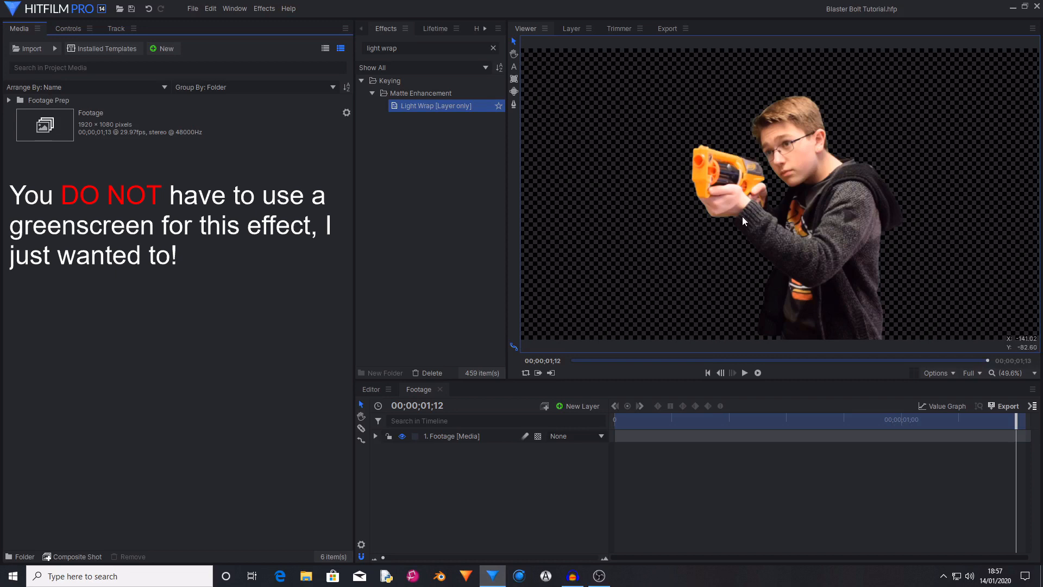
pyautogui.moveTo(364, 442)
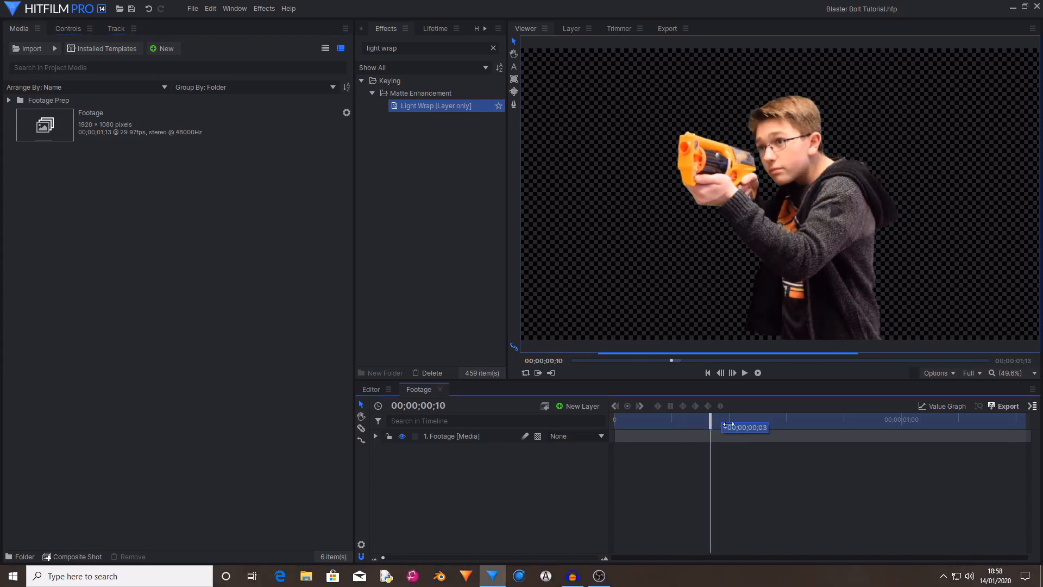
# - Scrub the playhead to about 00;00;00;22 where the blaster is aimed forward
pyautogui.moveTo(724, 427); pyautogui.dragTo(807, 427)
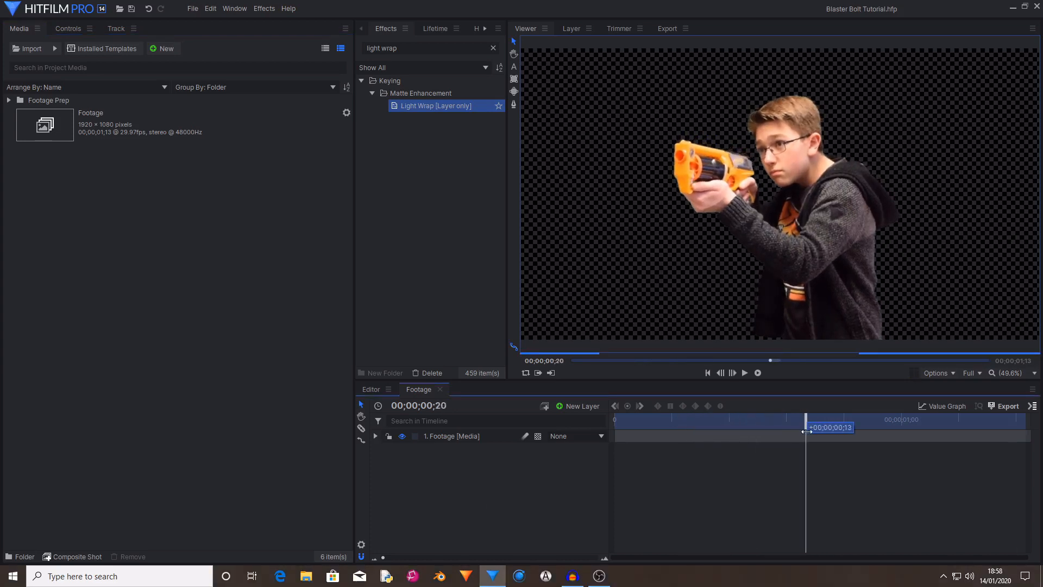
pyautogui.moveTo(805, 427); pyautogui.dragTo(834, 427)
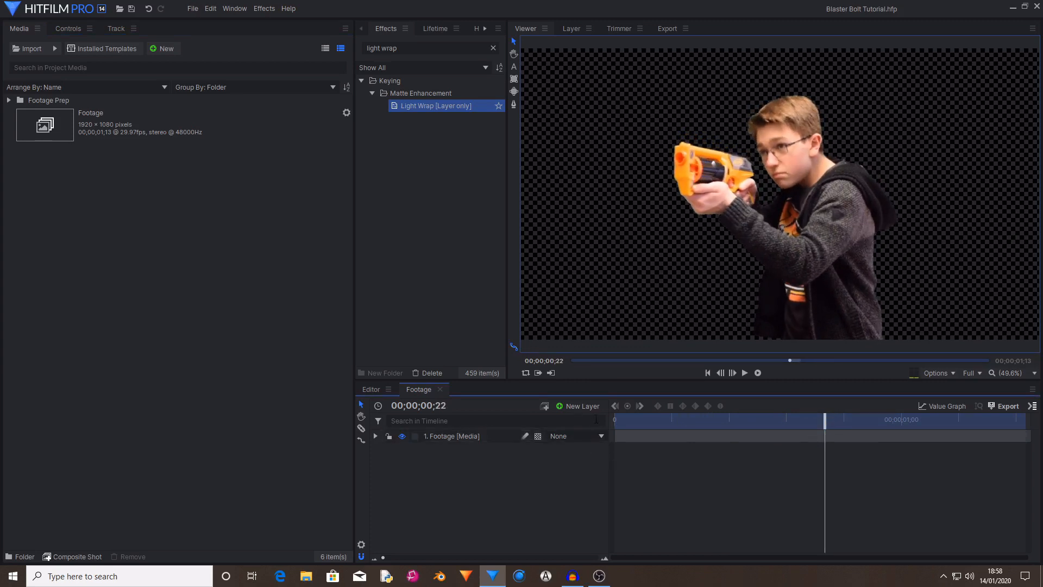
# - Create a new full-frame black Plane layer above the Footage and bring up its options
pyautogui.click(583, 407)
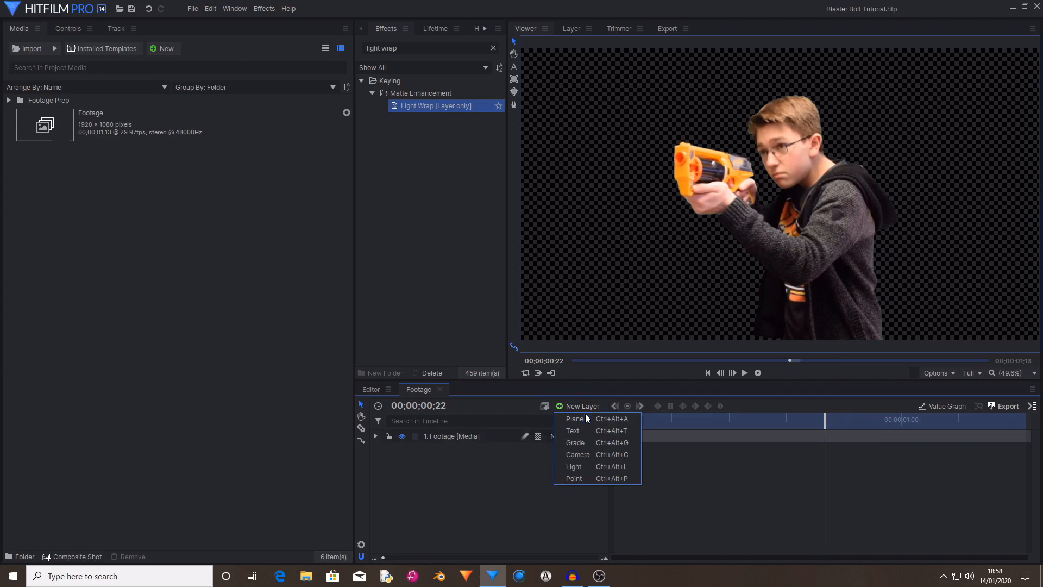
pyautogui.click(574, 418)
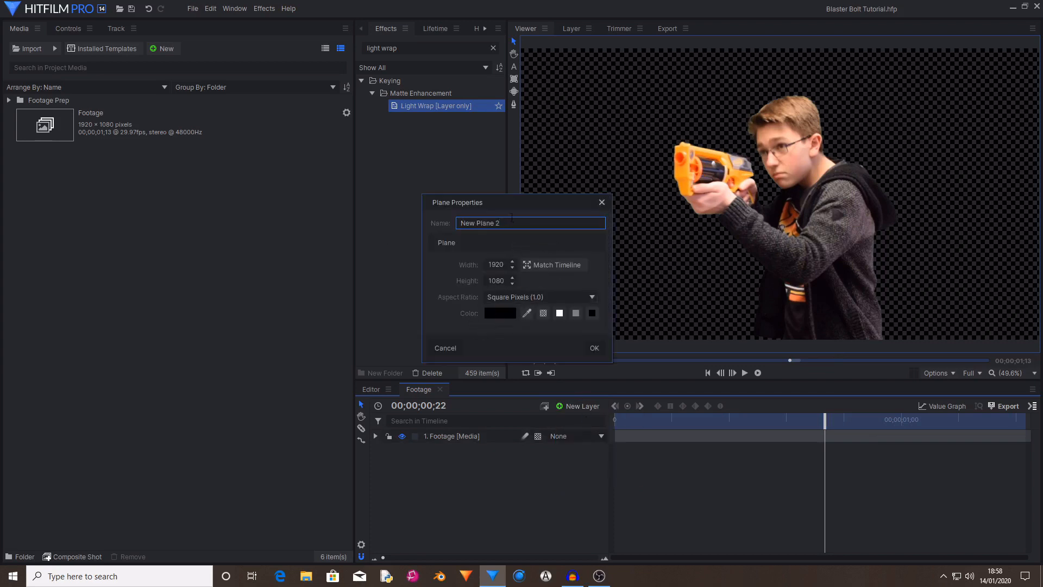
pyautogui.click(594, 347)
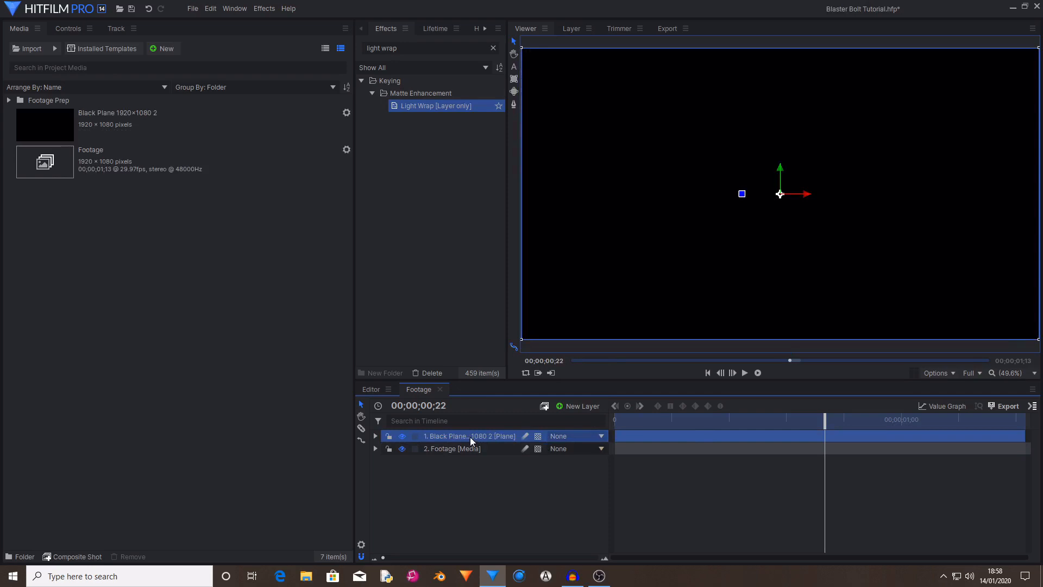
pyautogui.rightClick(471, 436)
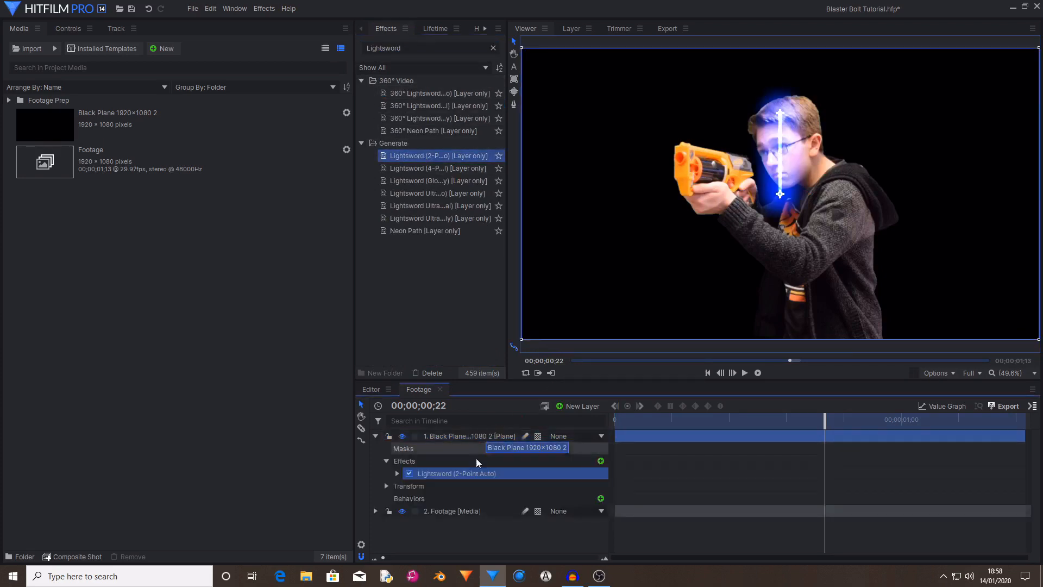
# - Set the Lightsword core colour to white with 10% feather and disable the blue inner glow
pyautogui.click(68, 29)
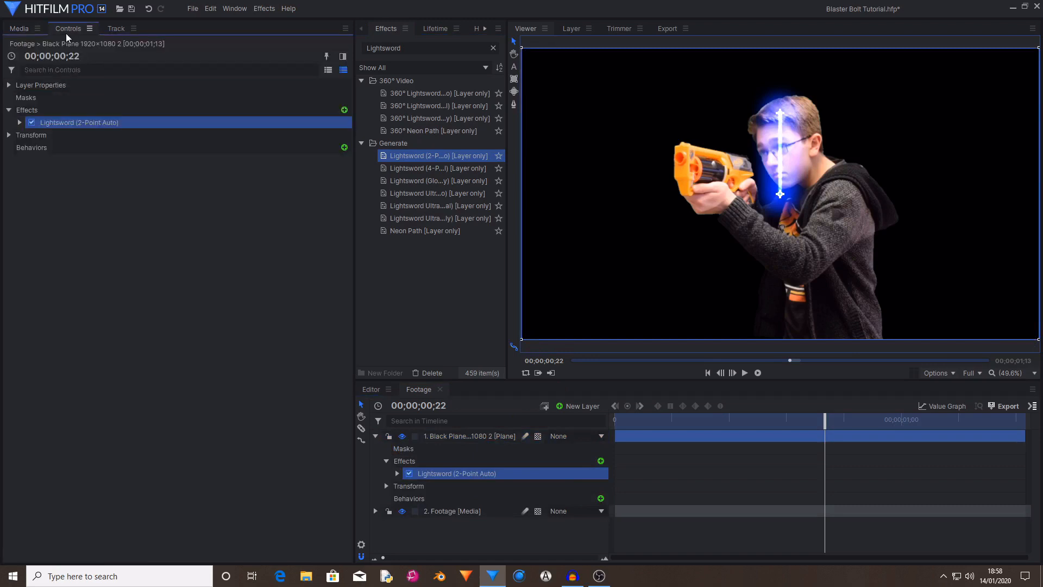
pyautogui.click(19, 122)
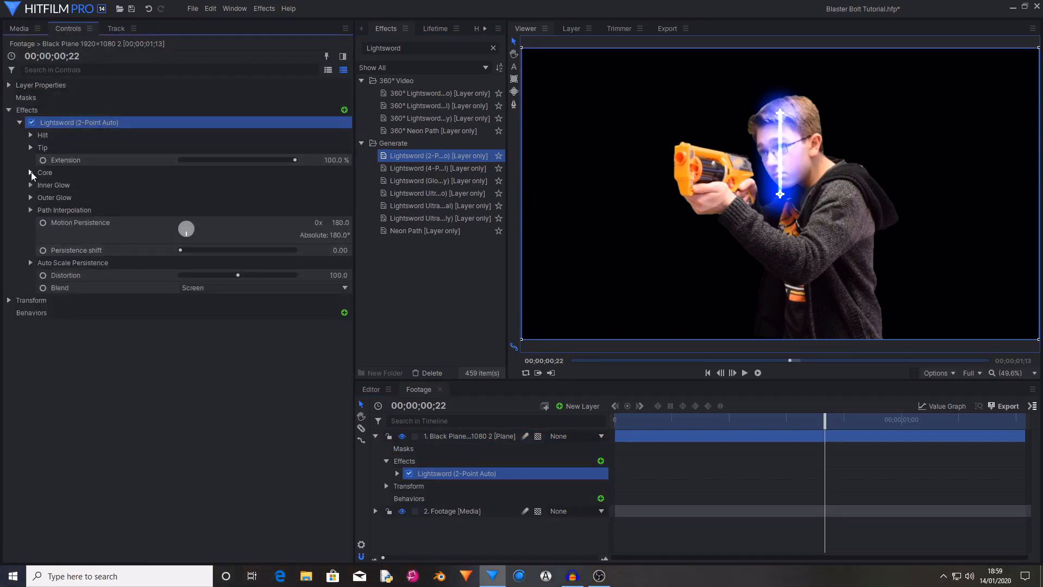
pyautogui.click(30, 172)
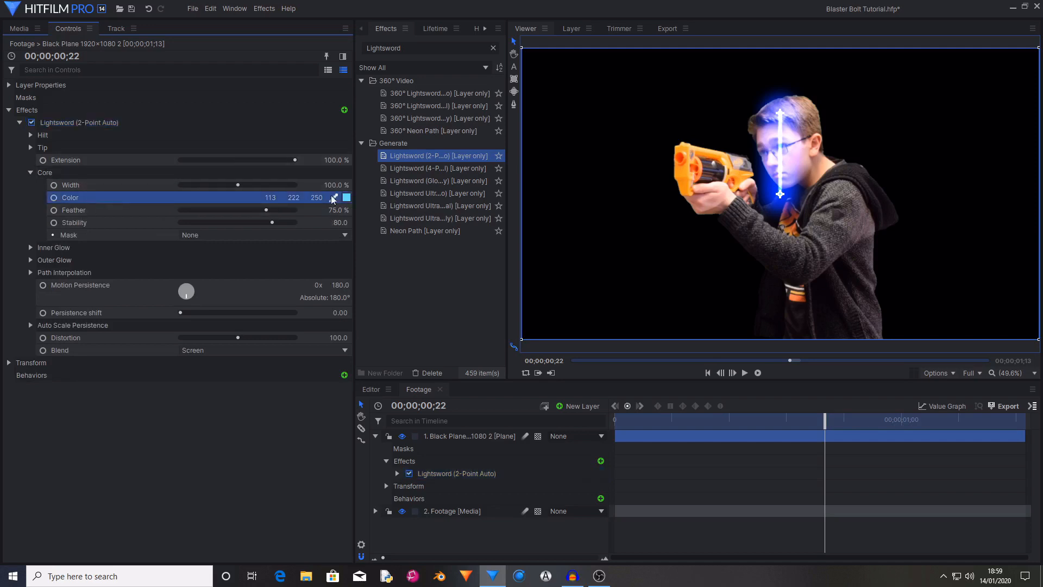
pyautogui.click(346, 197)
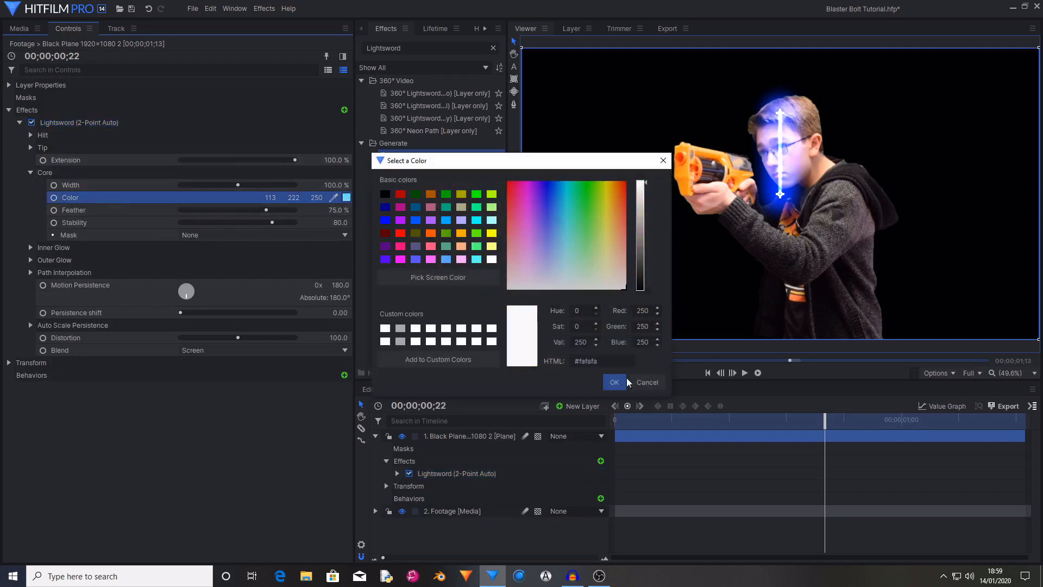
pyautogui.click(614, 383)
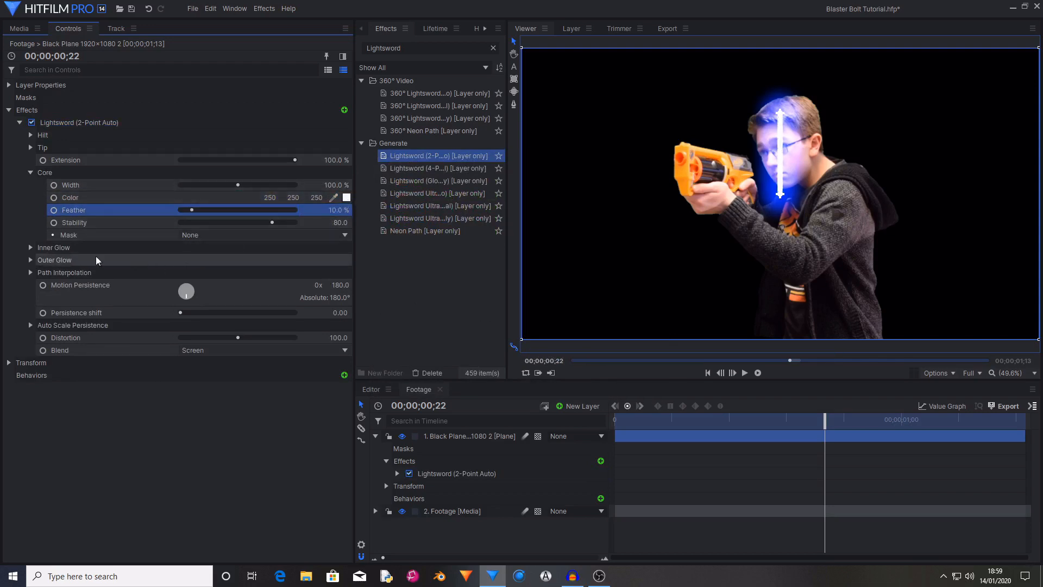
pyautogui.click(55, 248)
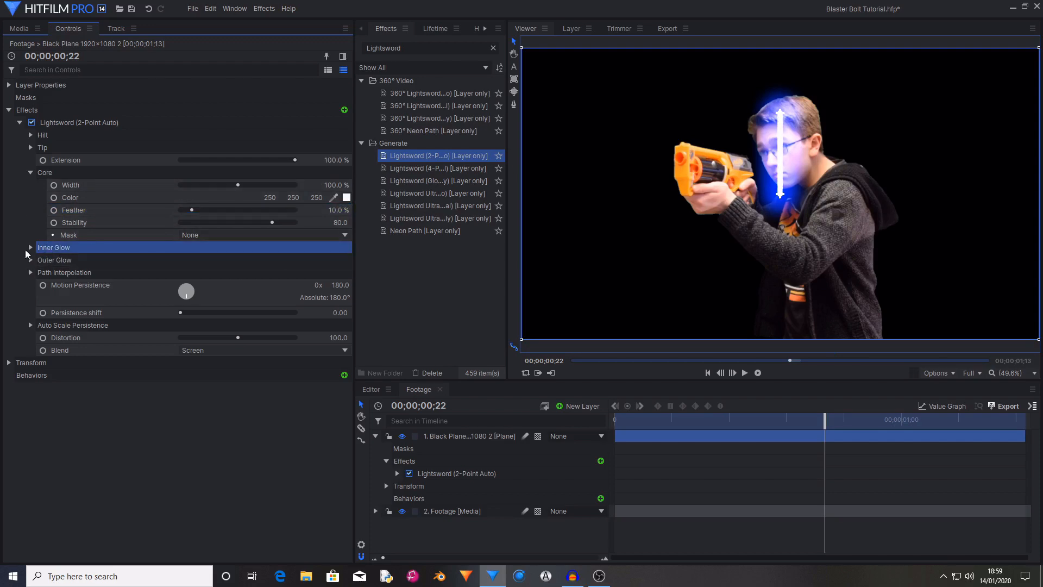
pyautogui.click(31, 248)
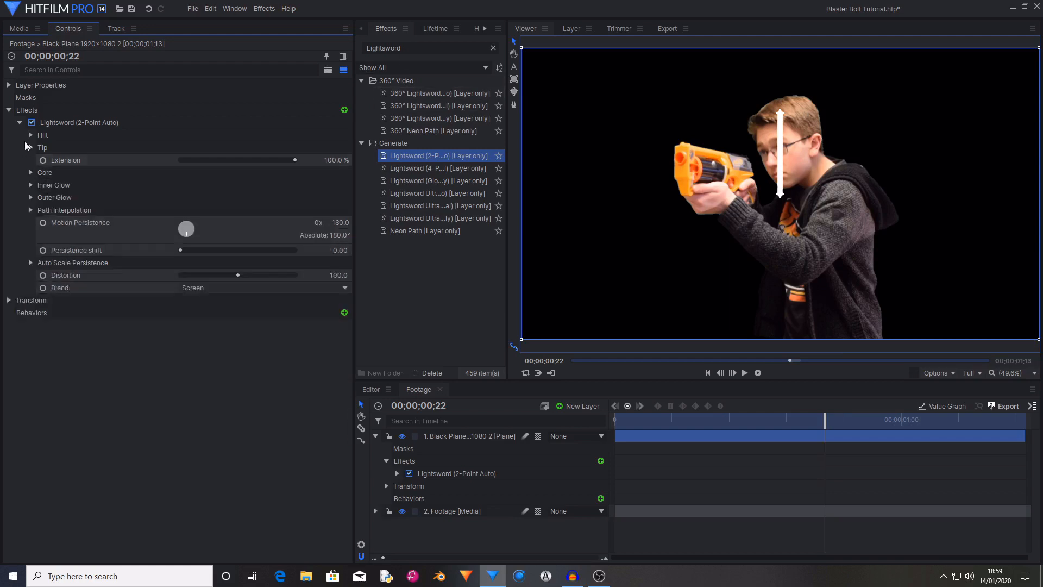
pyautogui.moveTo(766, 238)
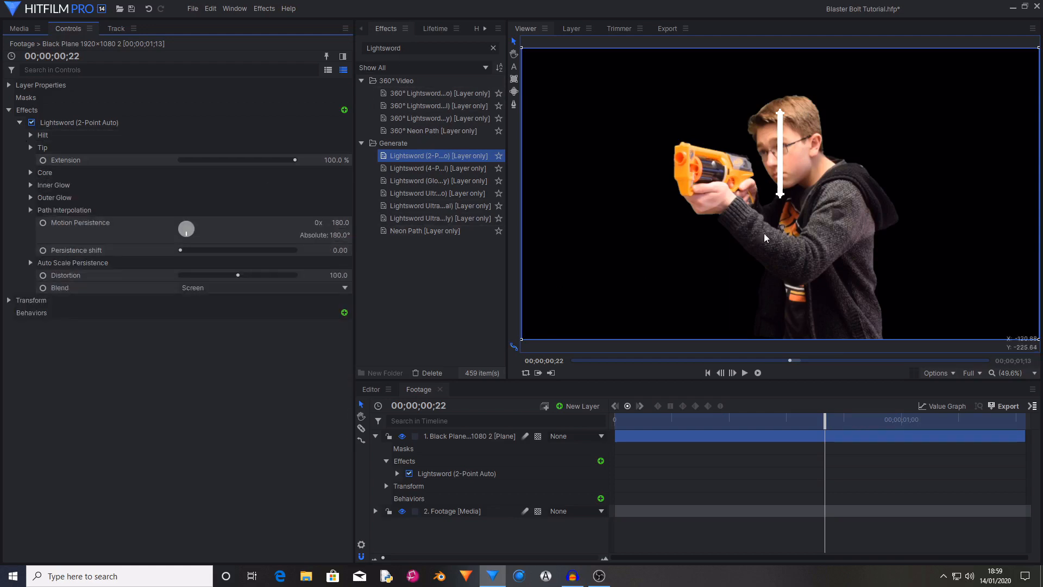
# - Expand the Lightsword Hilt settings to place the hilt point at the blaster's muzzle
pyautogui.click(35, 135)
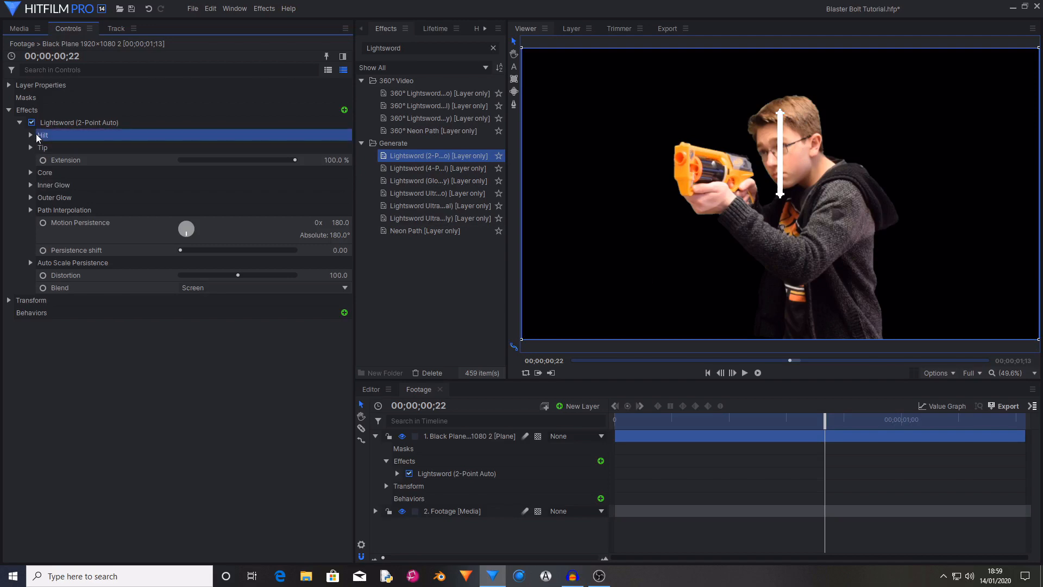
pyautogui.click(30, 135)
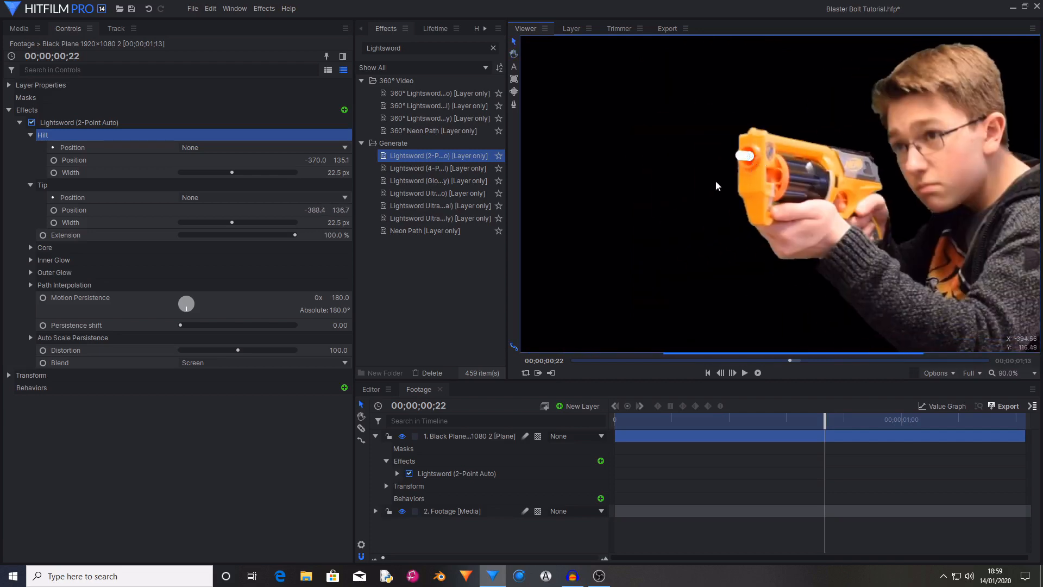
pyautogui.moveTo(798, 254)
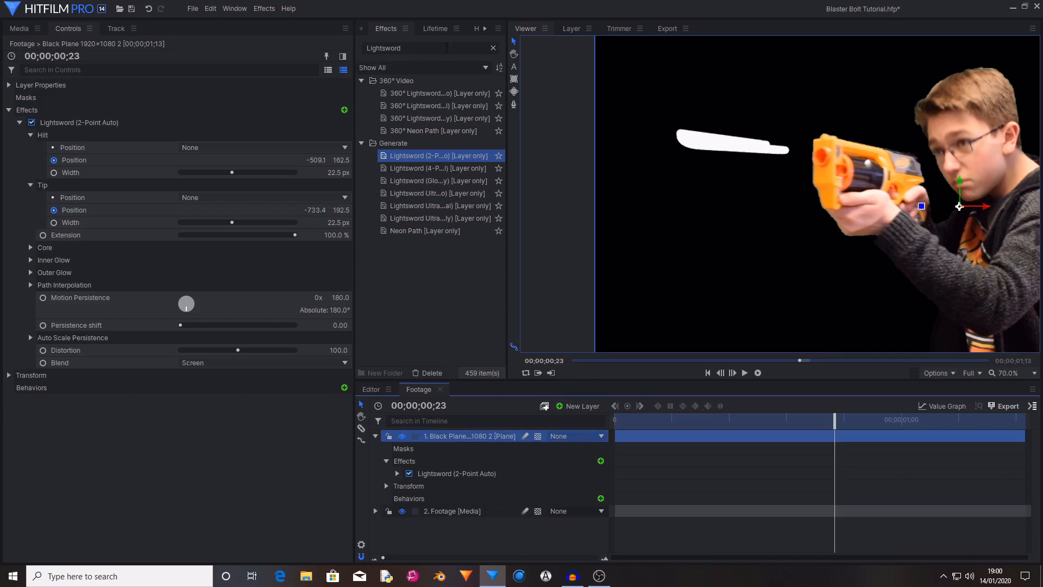
# - Apply Heat Distortion to the bolt plane and lower its Diffusion Strength to 30
pyautogui.write('heat')
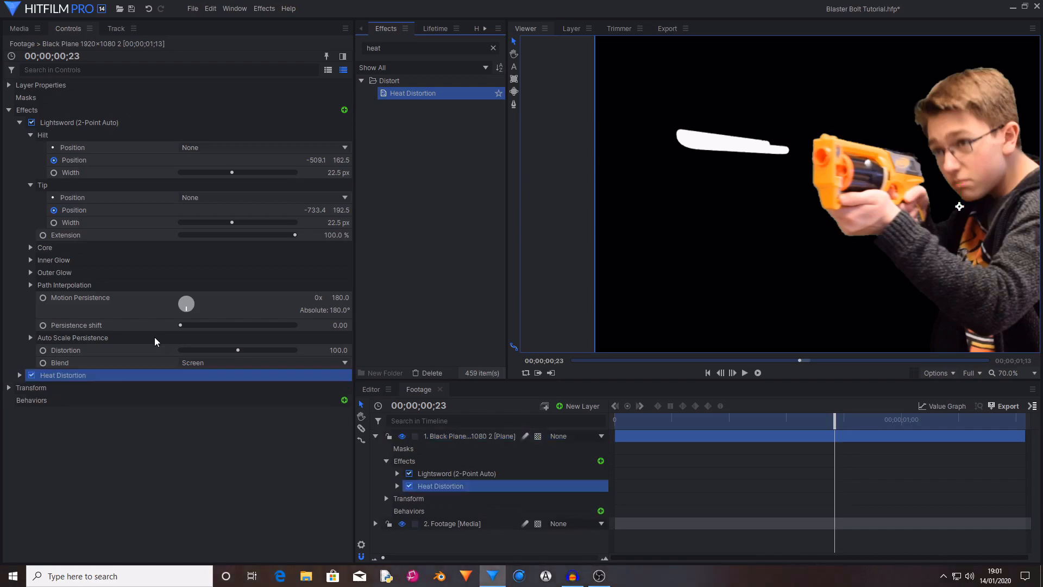
pyautogui.click(20, 375)
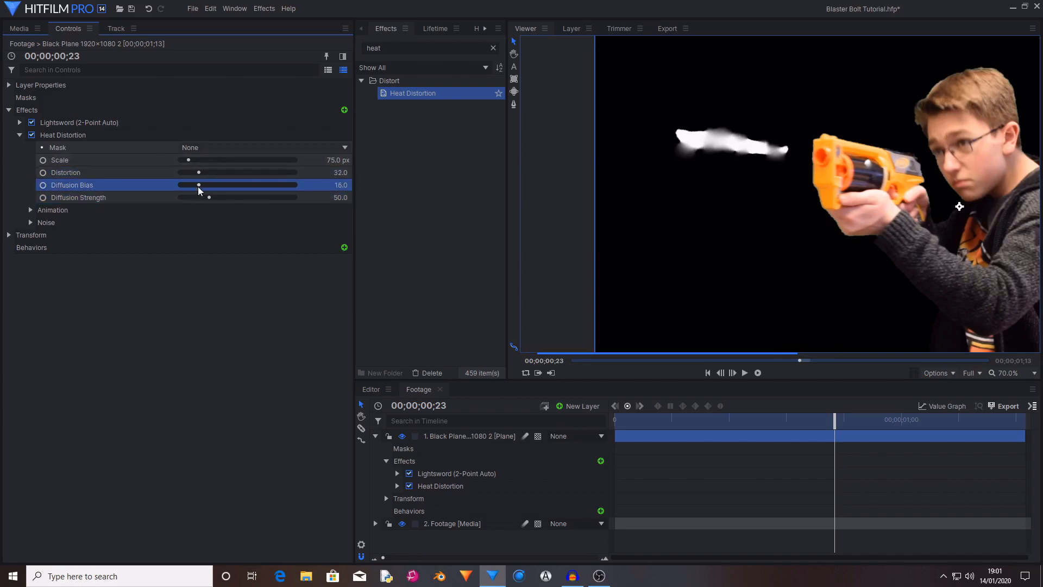
pyautogui.moveTo(208, 197); pyautogui.dragTo(197, 198)
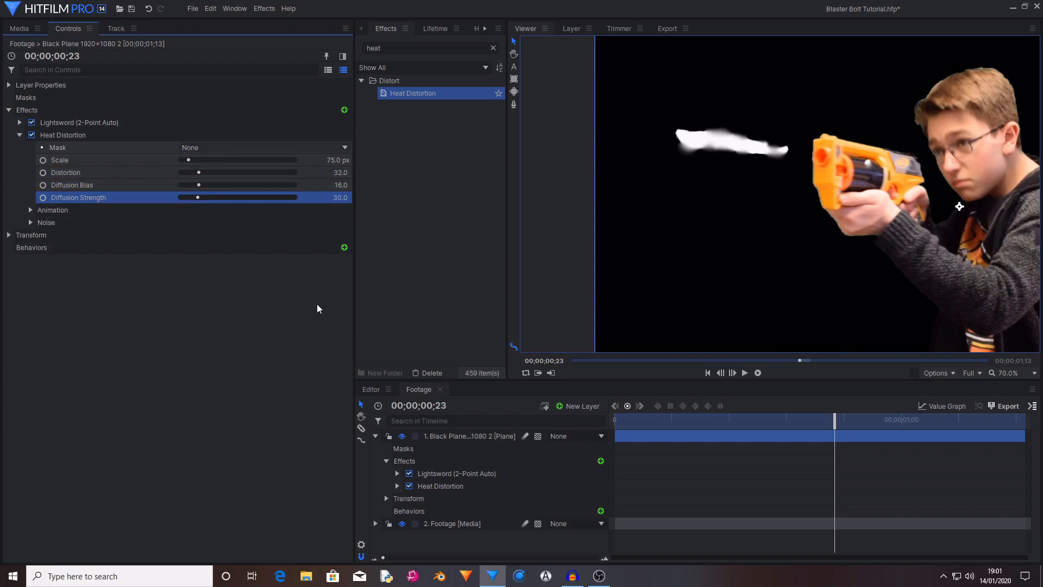
pyautogui.moveTo(759, 168)
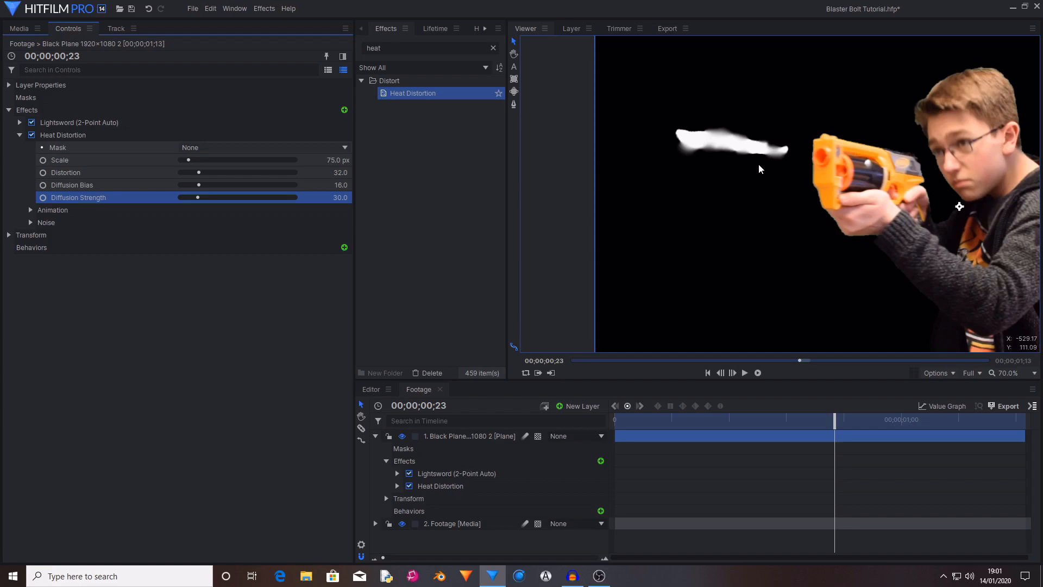
pyautogui.moveTo(859, 420)
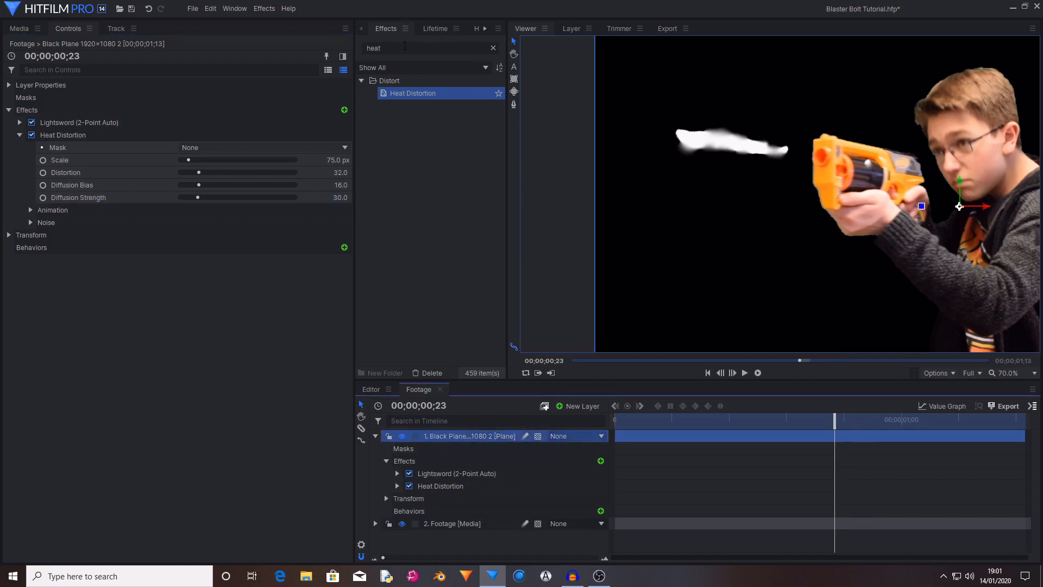
# - Apply a Glow to the bolt with intensity 1.3 and red channel raised to 2
pyautogui.write('glow')
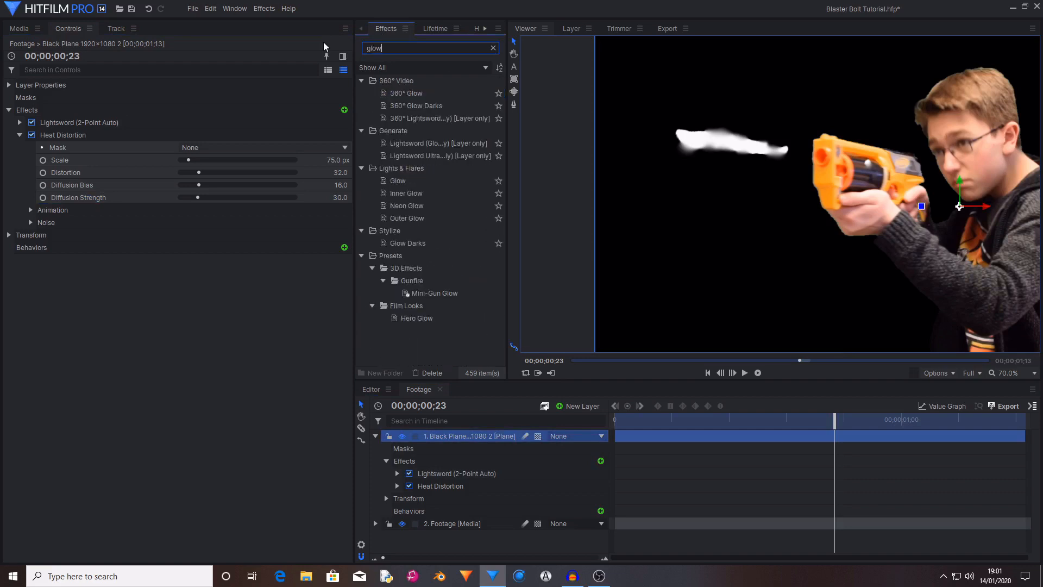
pyautogui.click(397, 181)
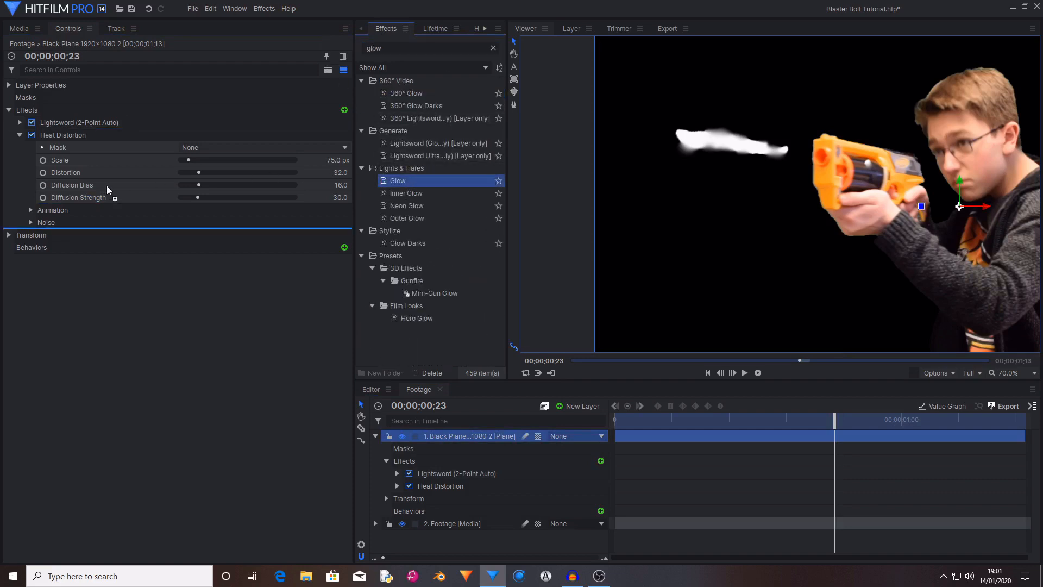
pyautogui.doubleClick(395, 180)
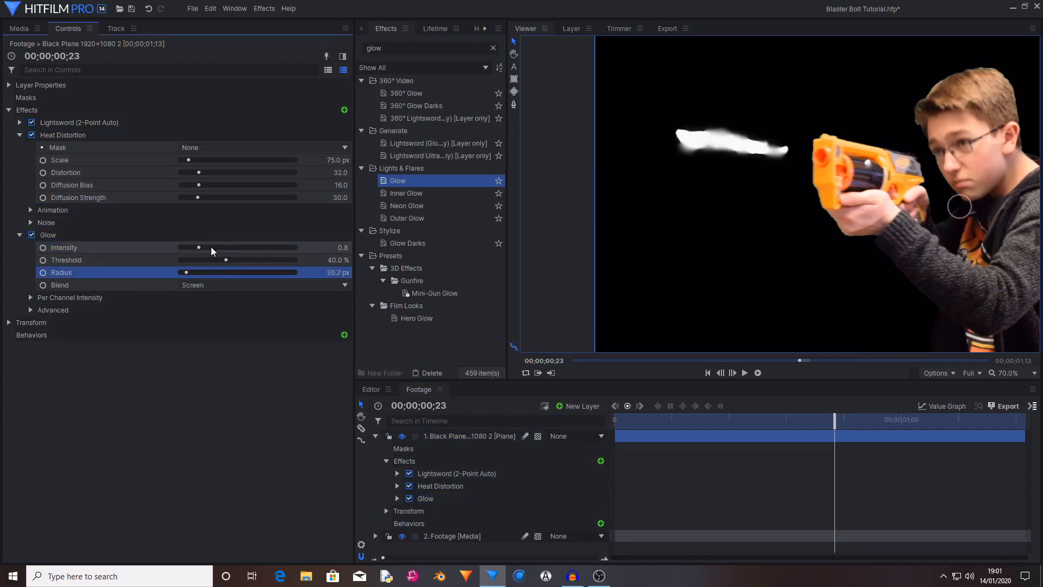
pyautogui.moveTo(198, 247); pyautogui.dragTo(214, 247)
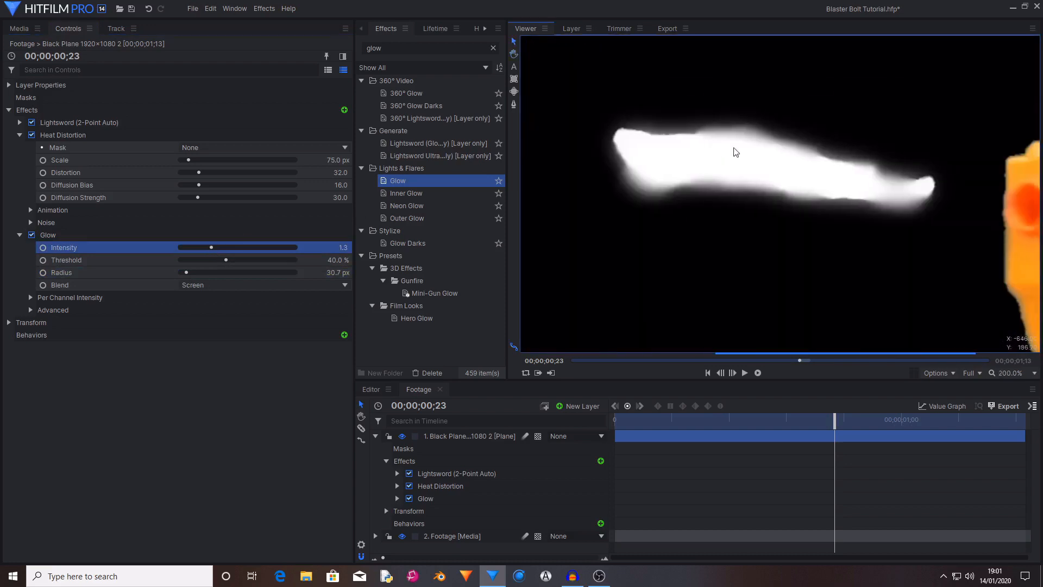
pyautogui.moveTo(745, 151)
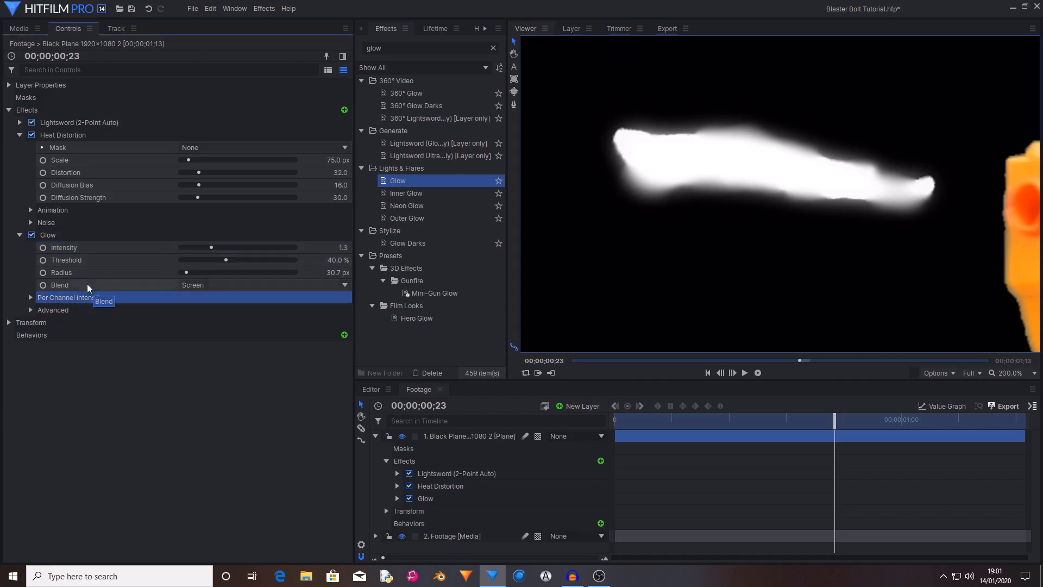
pyautogui.click(30, 297)
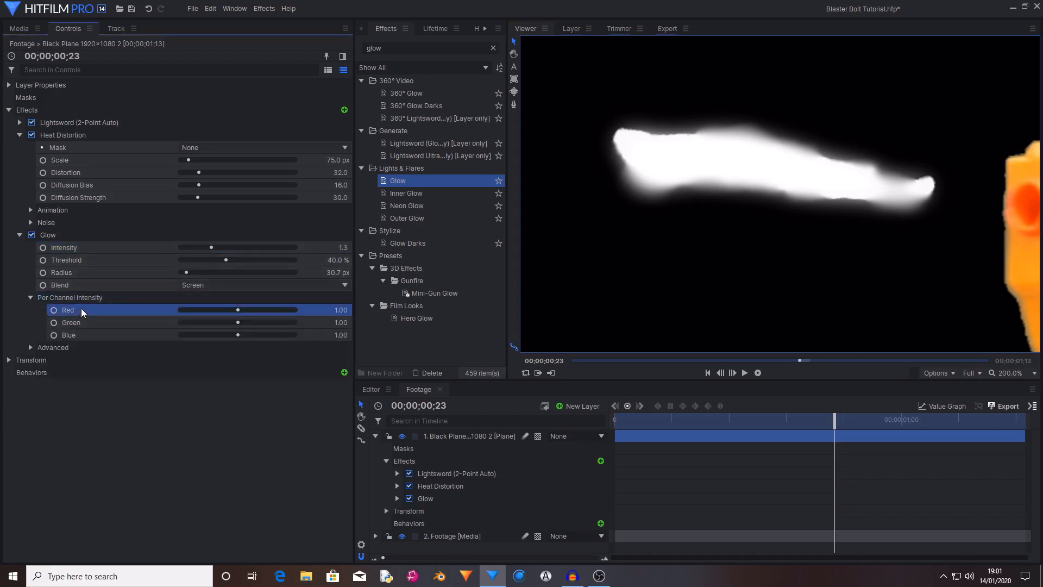
pyautogui.moveTo(237, 310); pyautogui.dragTo(294, 309)
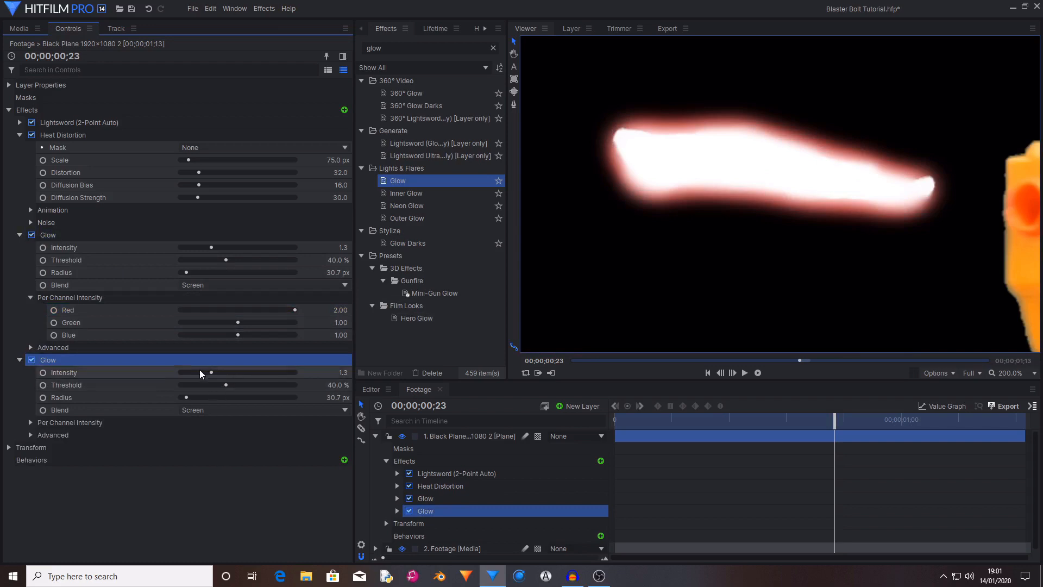
# - Set the second Glow to intensity 1.0, radius 56.3 and blue channel 0.52 like green
pyautogui.moveTo(210, 371); pyautogui.dragTo(203, 372)
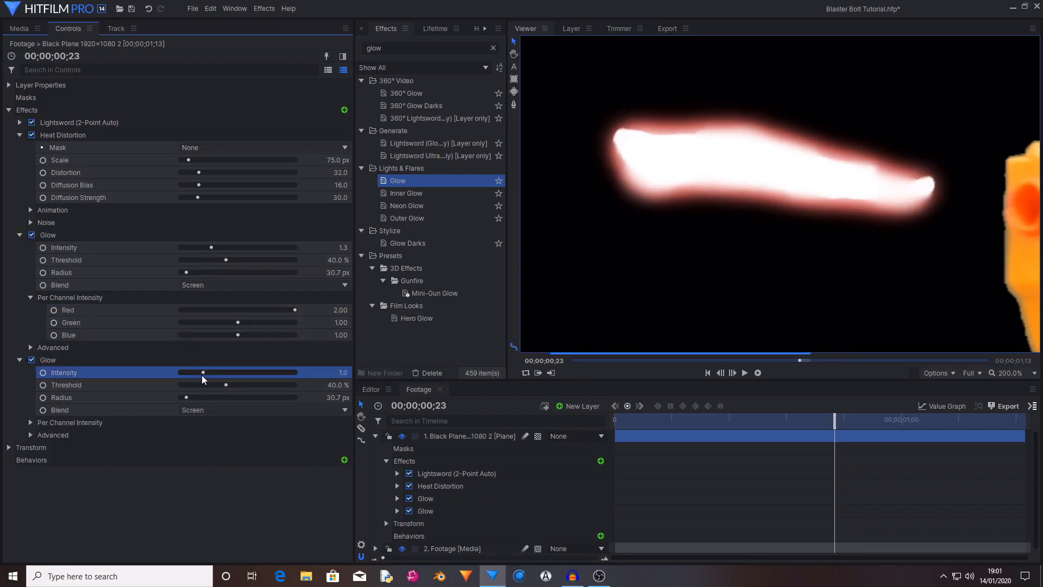
pyautogui.moveTo(186, 398); pyautogui.dragTo(197, 398)
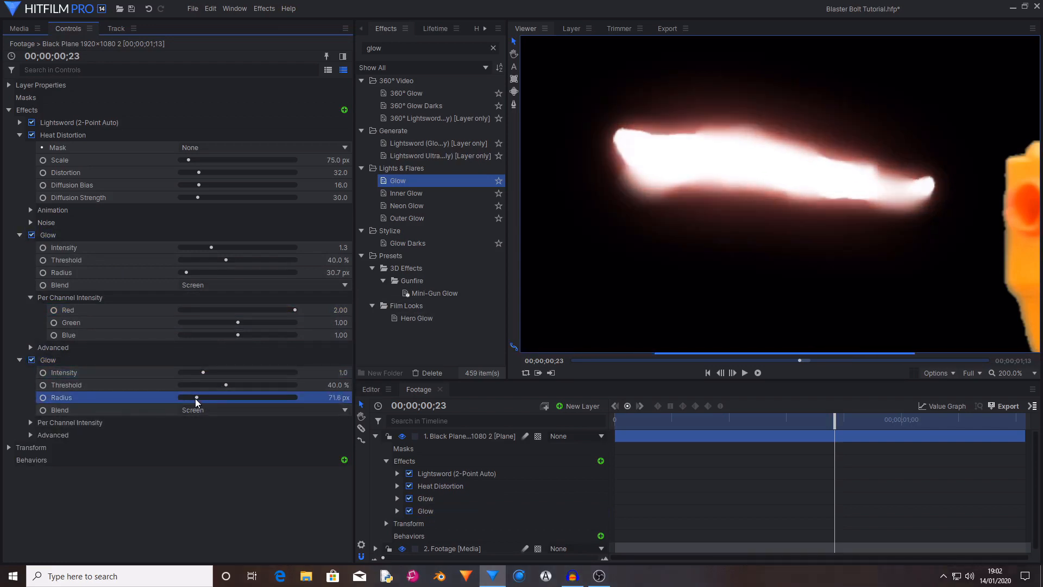
pyautogui.moveTo(196, 397); pyautogui.dragTo(192, 397)
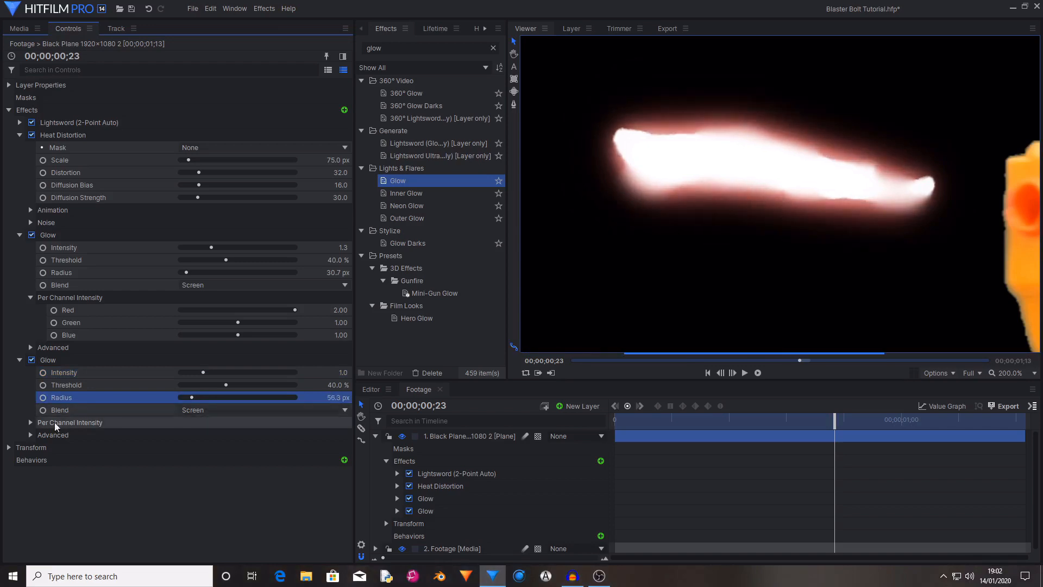
pyautogui.click(31, 422)
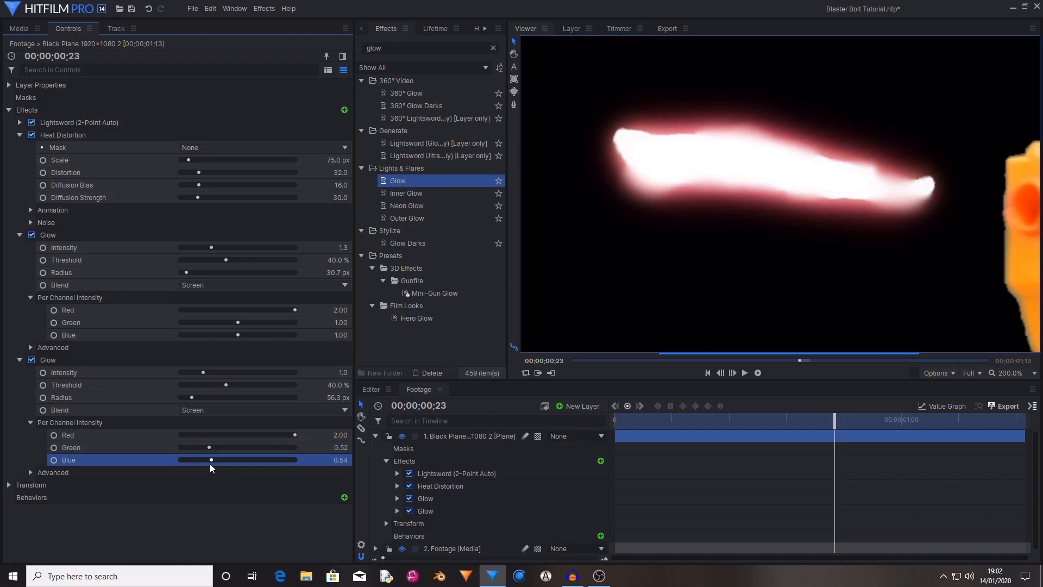
pyautogui.moveTo(211, 460); pyautogui.dragTo(209, 460)
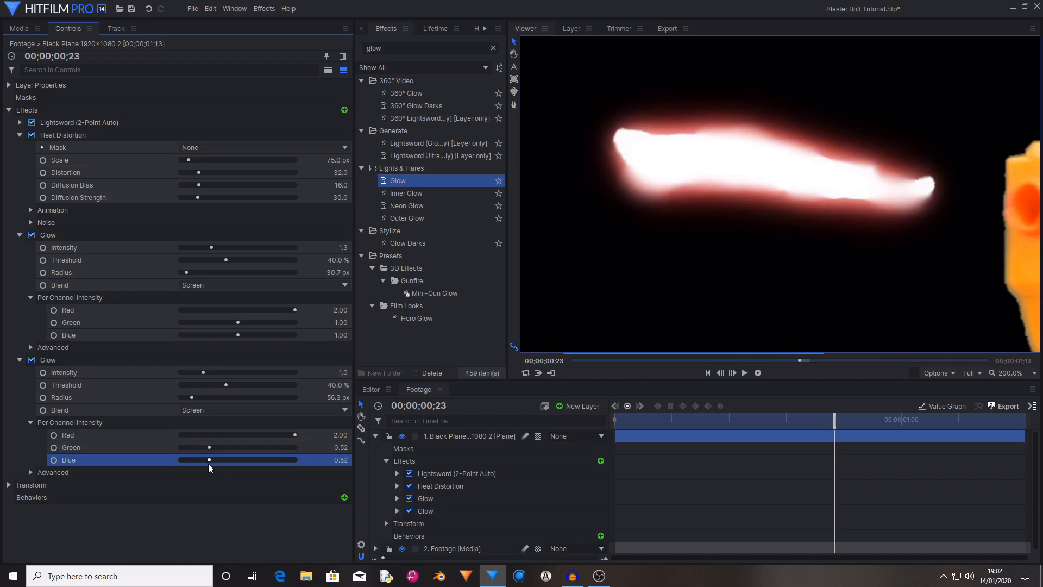
# - Duplicate it into a third Glow and lower that one's intensity toward 0.6
pyautogui.rightClick(48, 359)
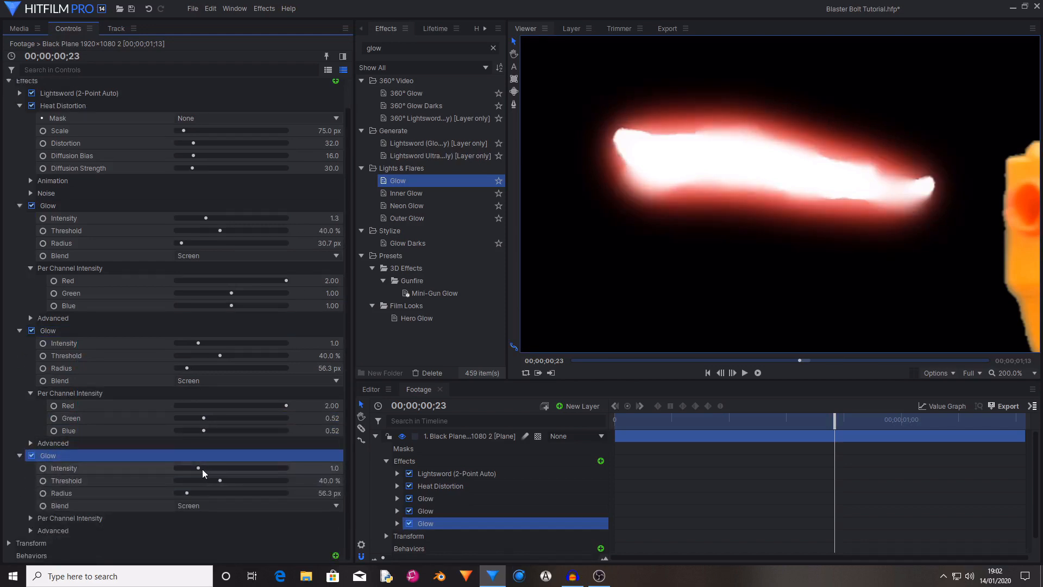
pyautogui.moveTo(198, 468); pyautogui.dragTo(182, 493)
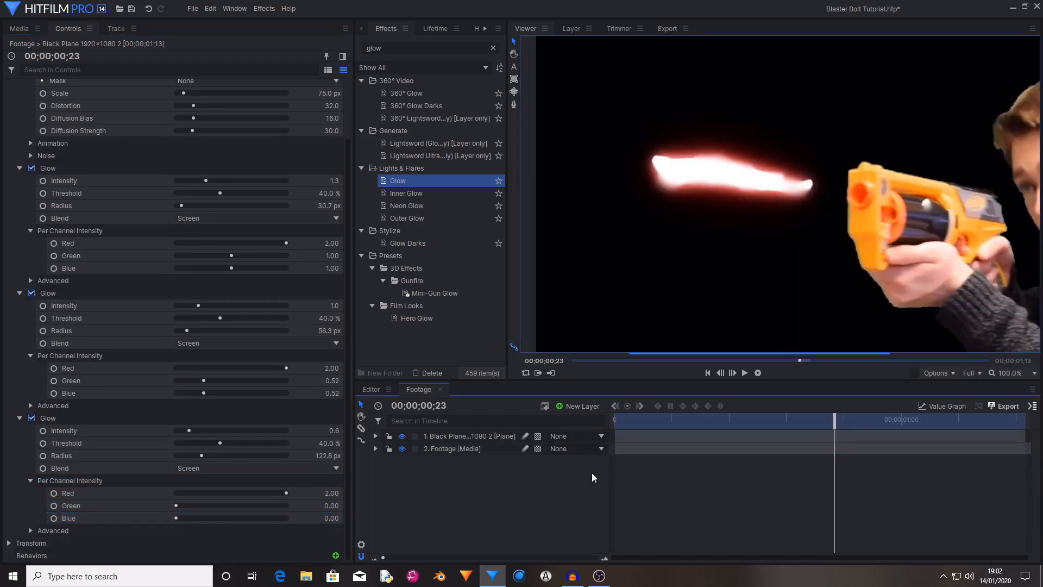
pyautogui.moveTo(983, 202)
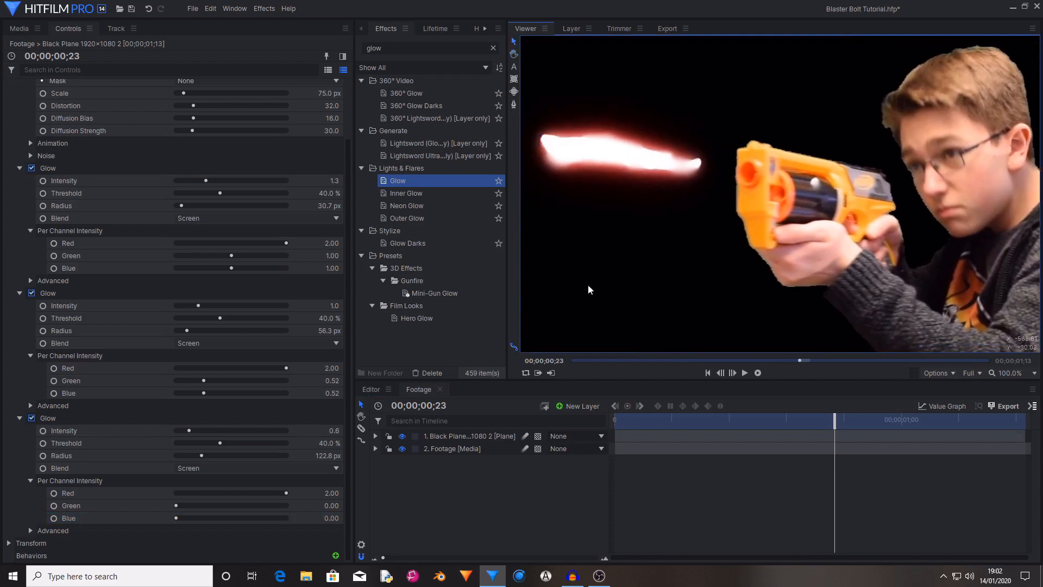
pyautogui.click(469, 436)
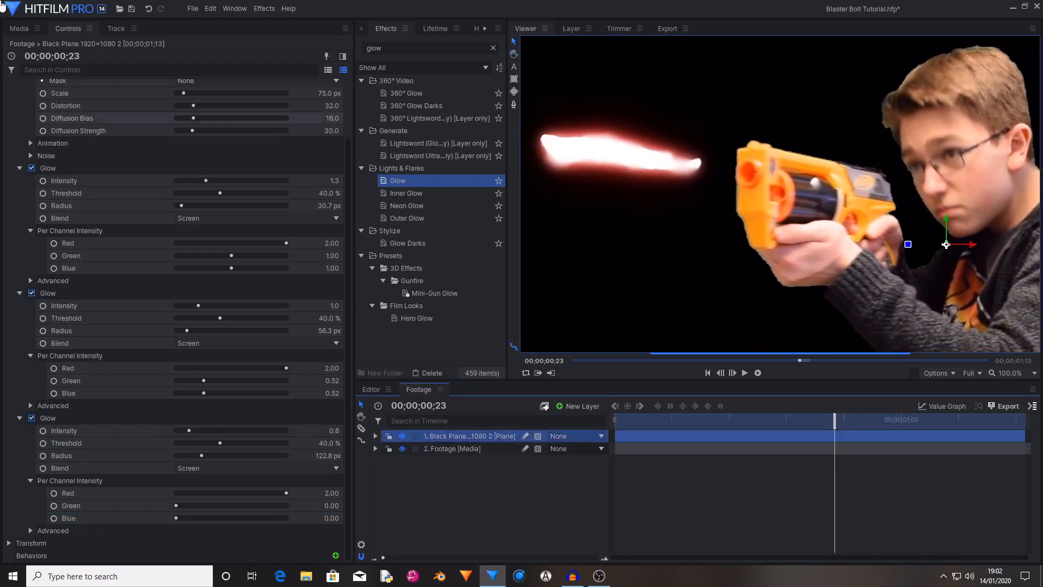
# - Drag another Black Plane from Media onto the top of the timeline and select it
pyautogui.click(21, 29)
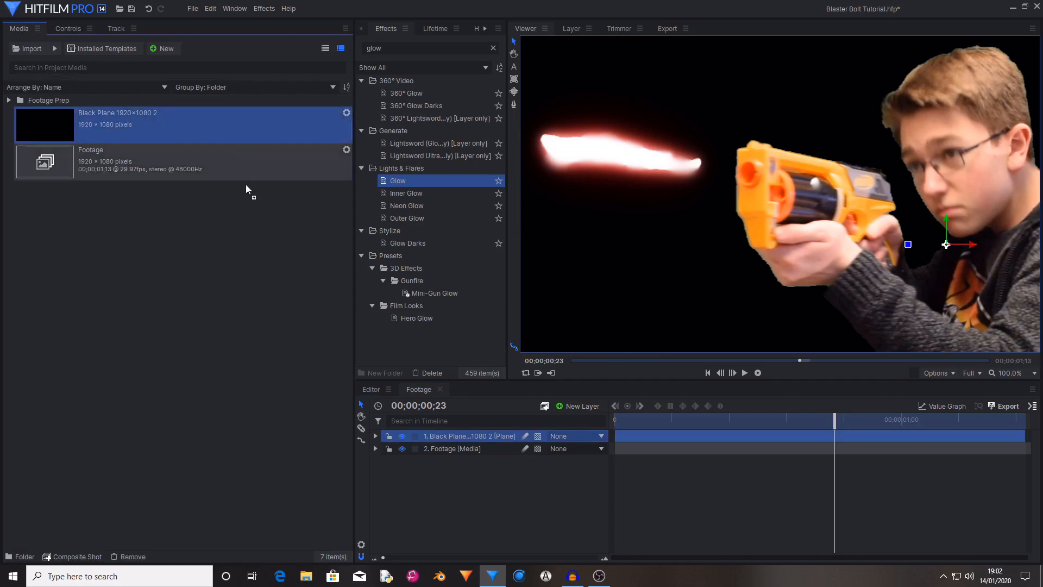
pyautogui.moveTo(466, 435)
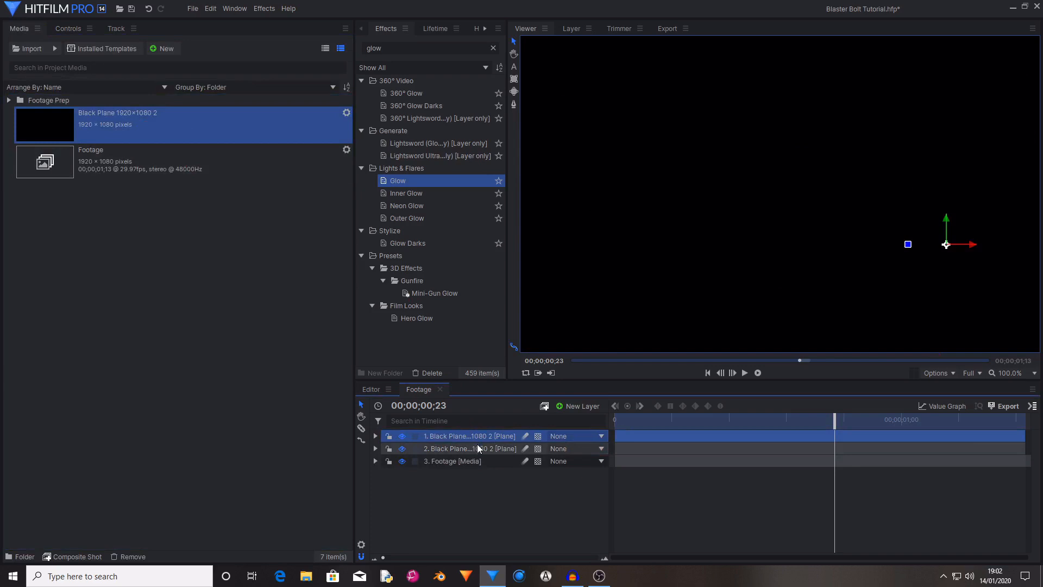
pyautogui.click(470, 448)
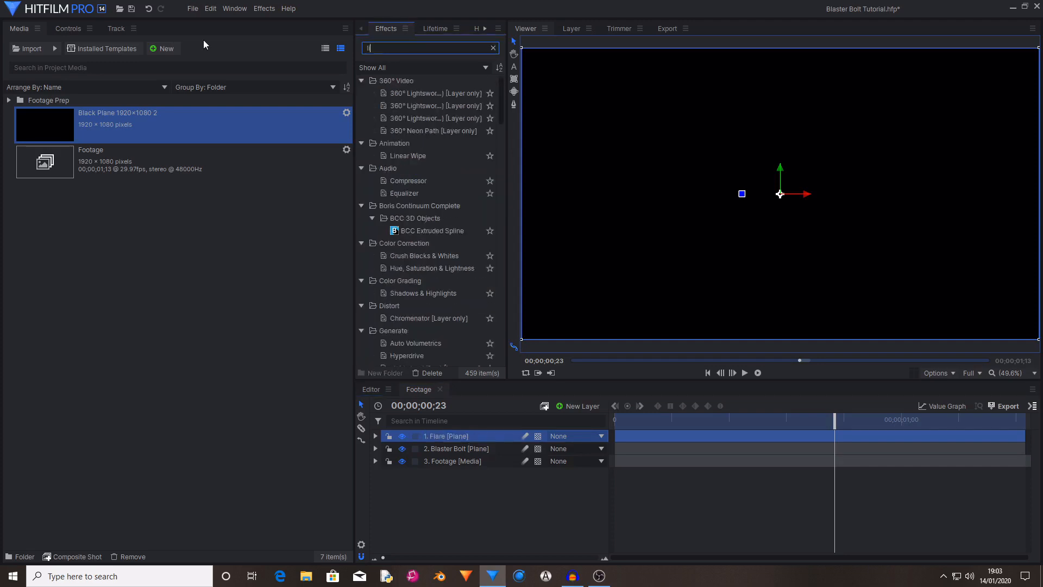
# - Apply Light Flares to the Flare layer, set its blend to Screen and show the effect's settings
pyautogui.write('light flare')
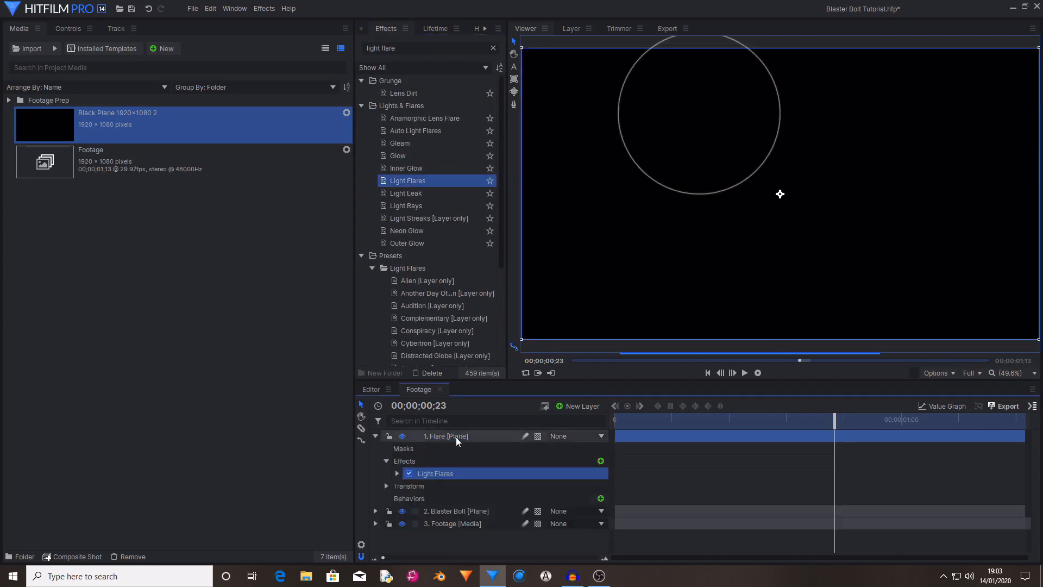
pyautogui.rightClick(458, 436)
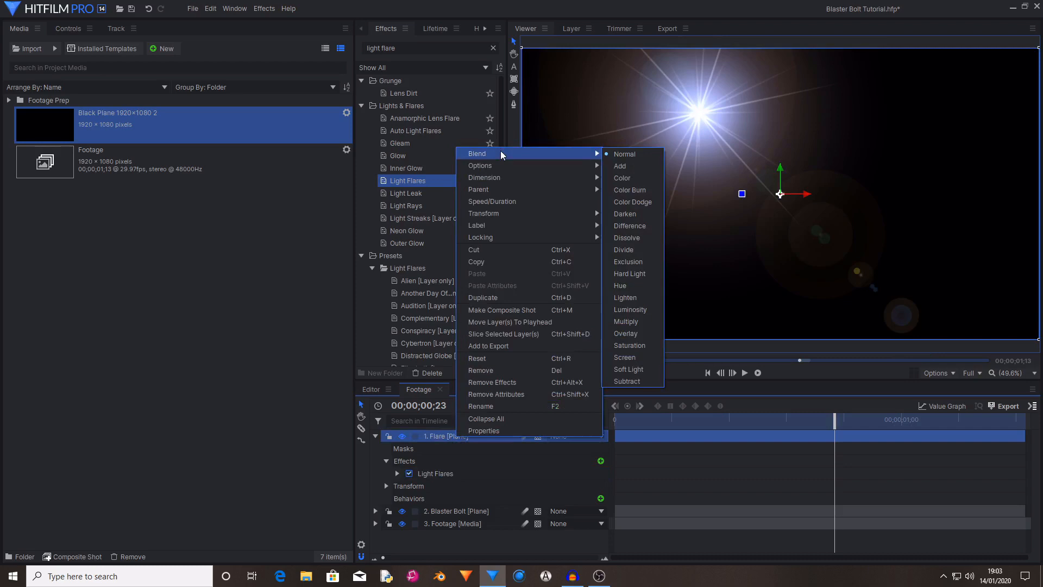
pyautogui.moveTo(593, 155)
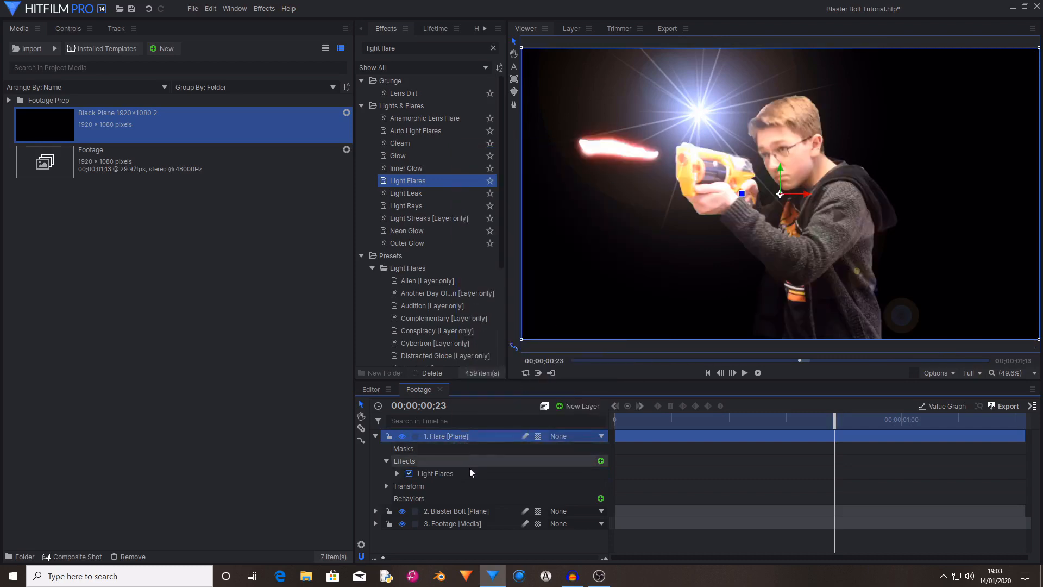
pyautogui.click(435, 474)
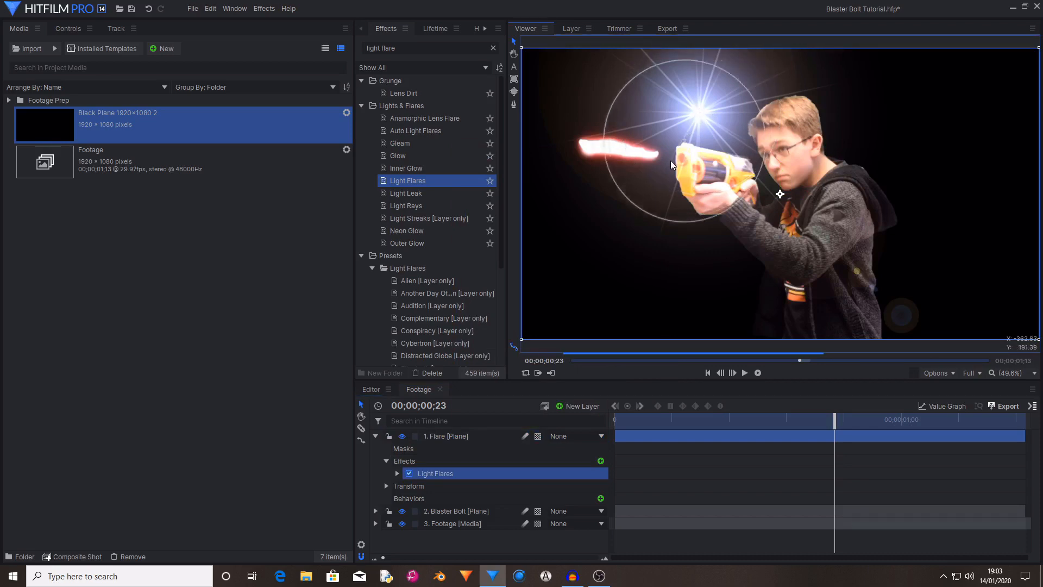
pyautogui.click(67, 28)
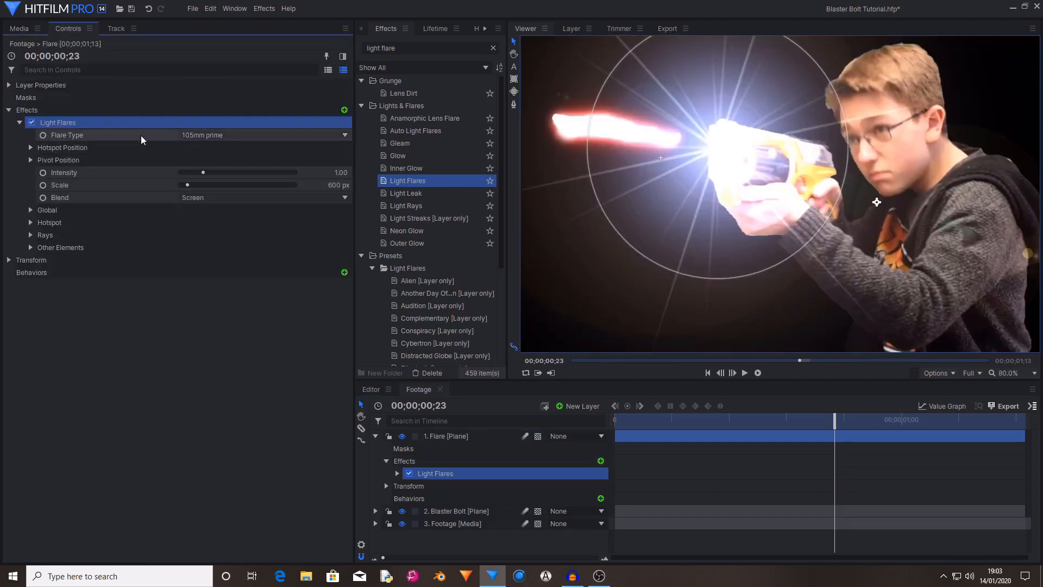
# - Switch the Light Flares type to Digital Blocks and adjust its Global settings so it sits at the muzzle
pyautogui.click(262, 135)
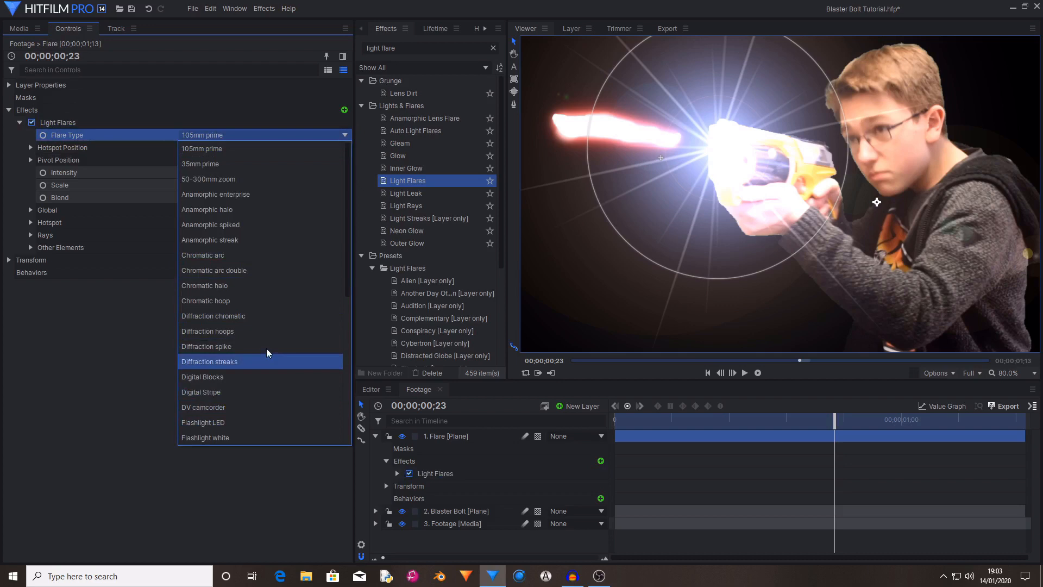
pyautogui.click(202, 376)
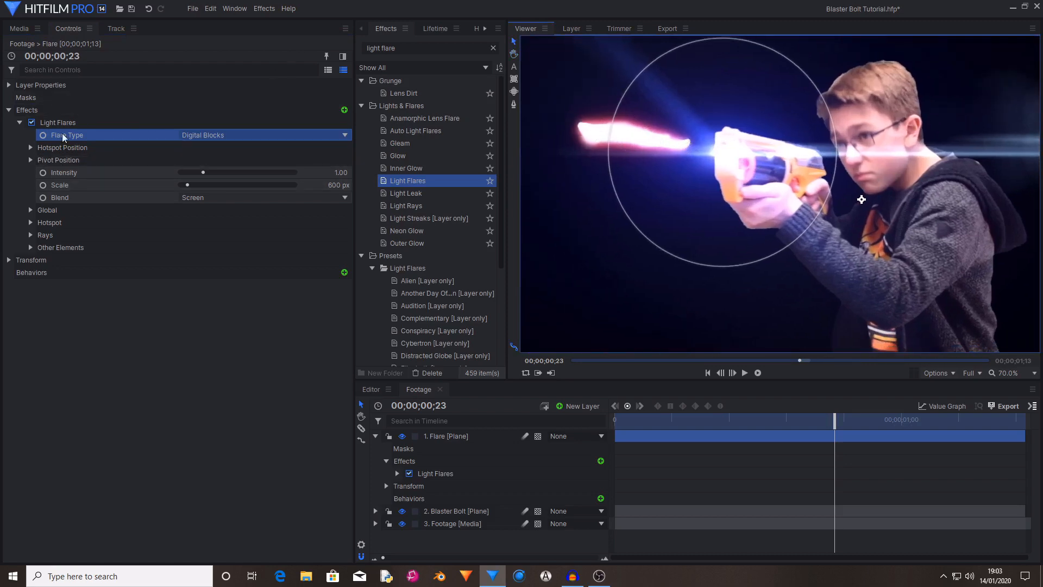
pyautogui.click(47, 210)
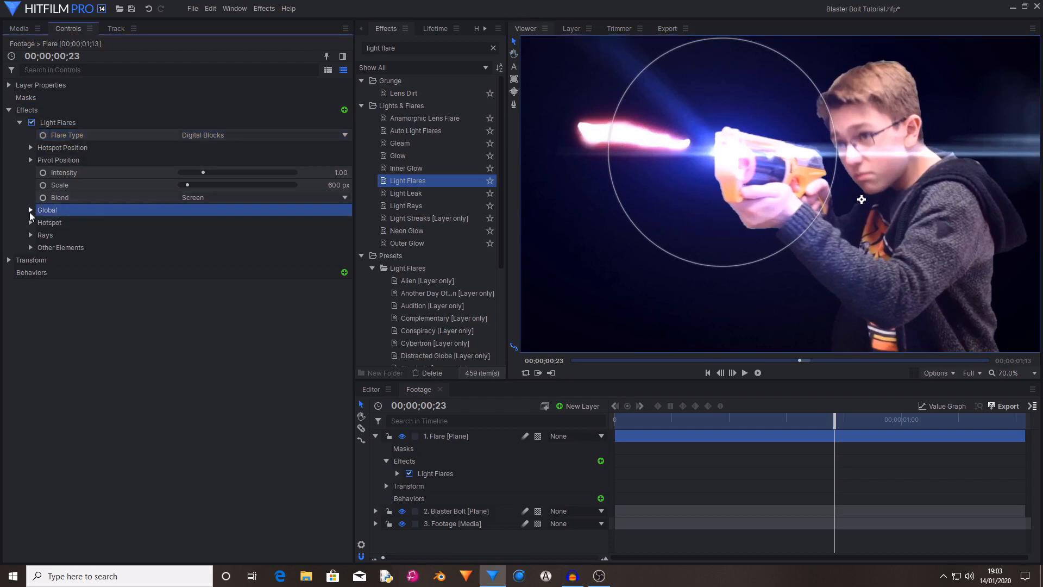
pyautogui.click(30, 210)
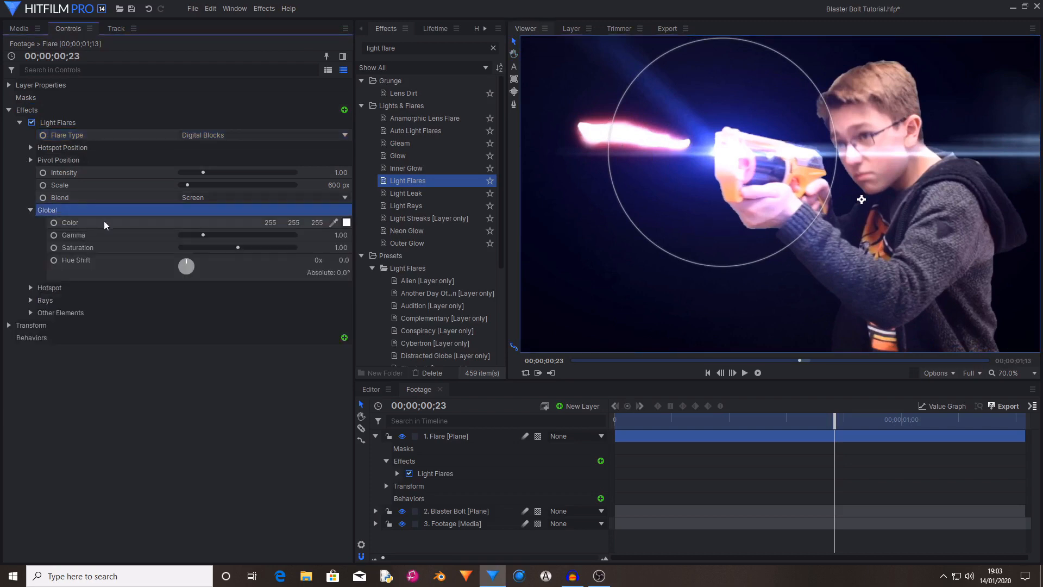
pyautogui.click(345, 222)
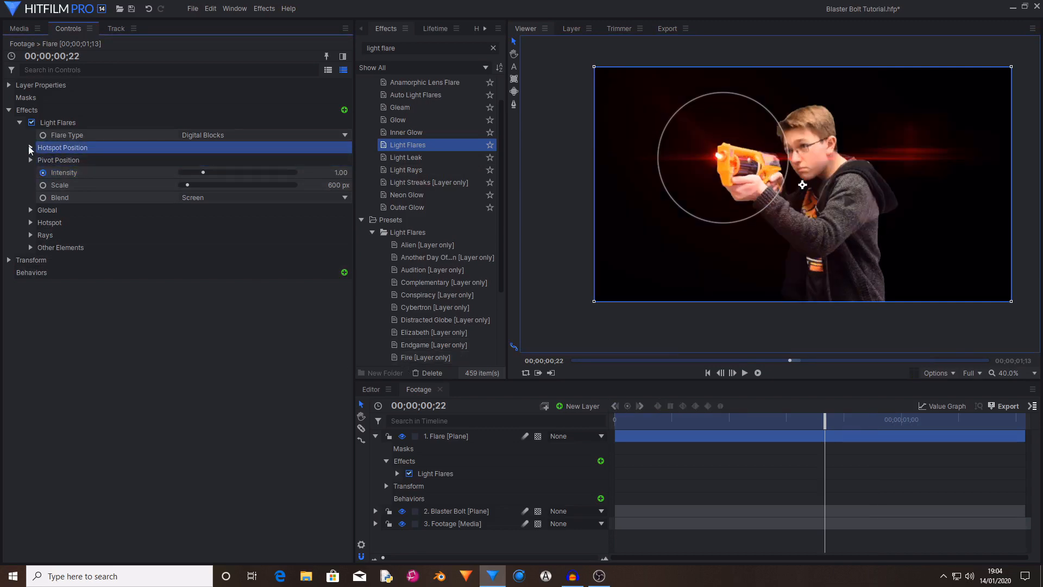
# - Keyframe the flare's Hotspot Center and Intensity, dropping Intensity to 0 at frame 27
pyautogui.click(30, 148)
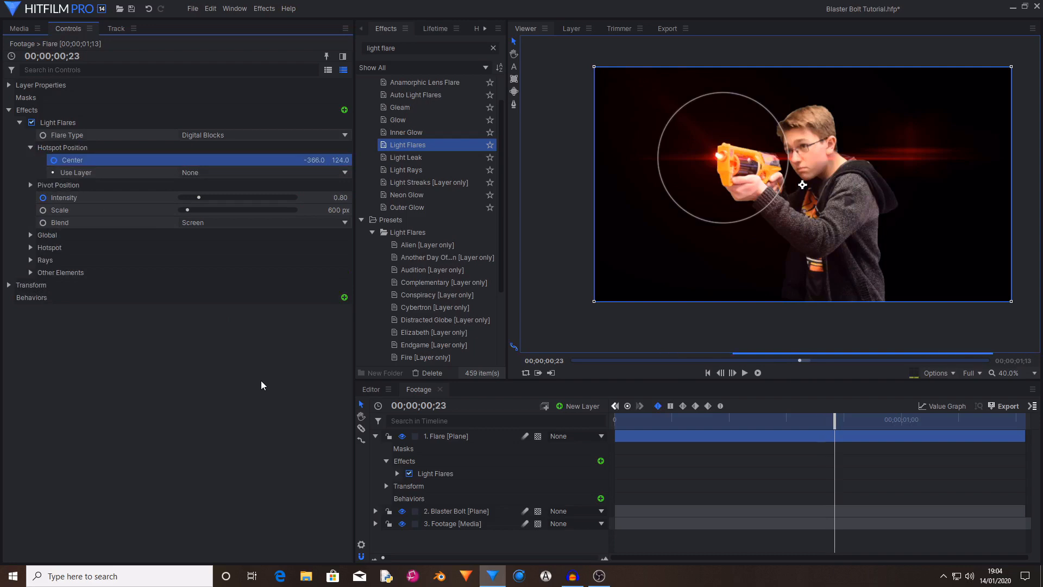
pyautogui.click(1035, 373)
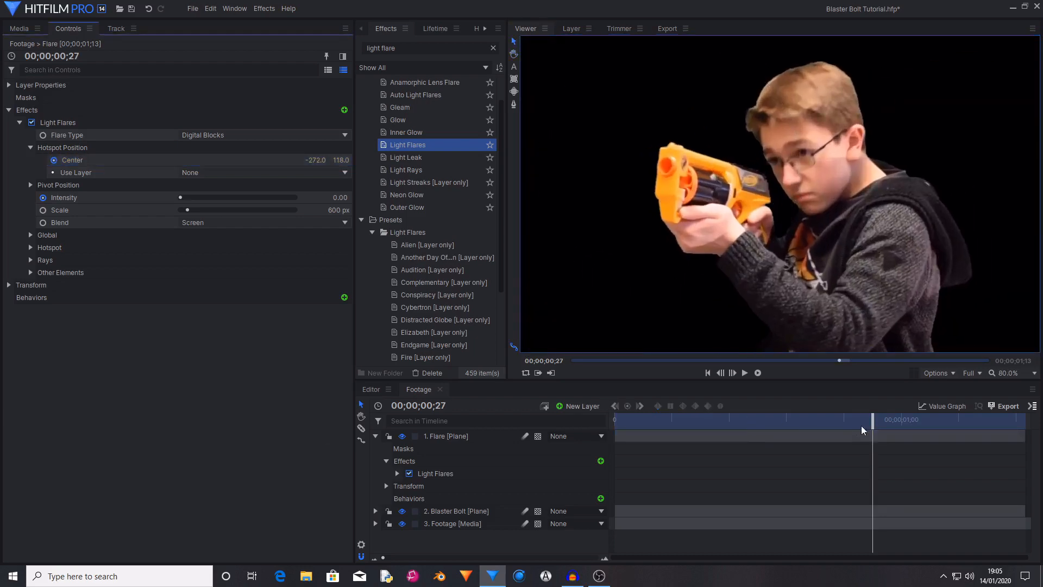
pyautogui.click(447, 436)
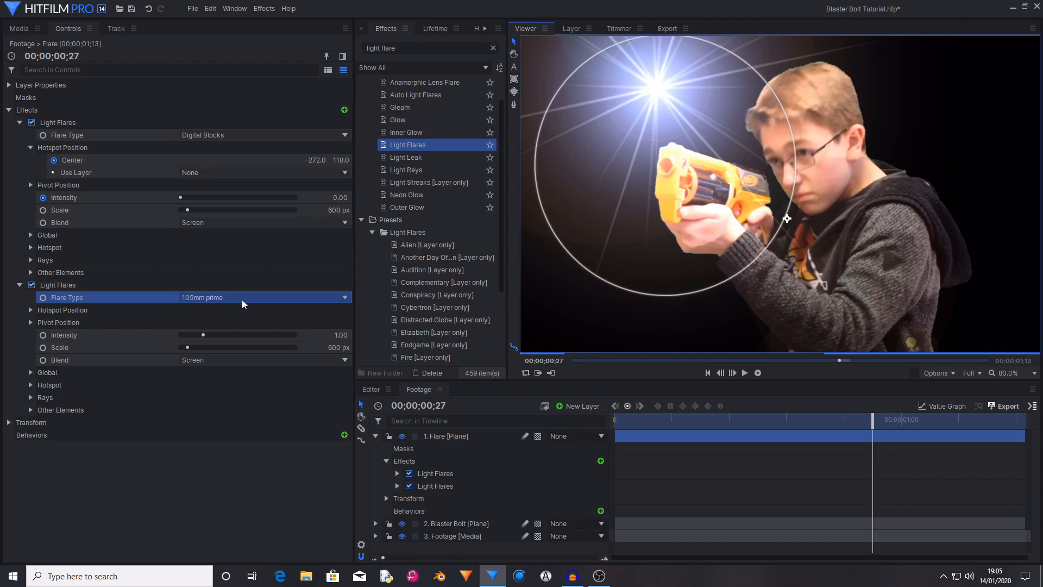
# - Set the second Light Flares effect to Flashlight LED in red with intensity 2.10 and scale 3100
pyautogui.click(260, 297)
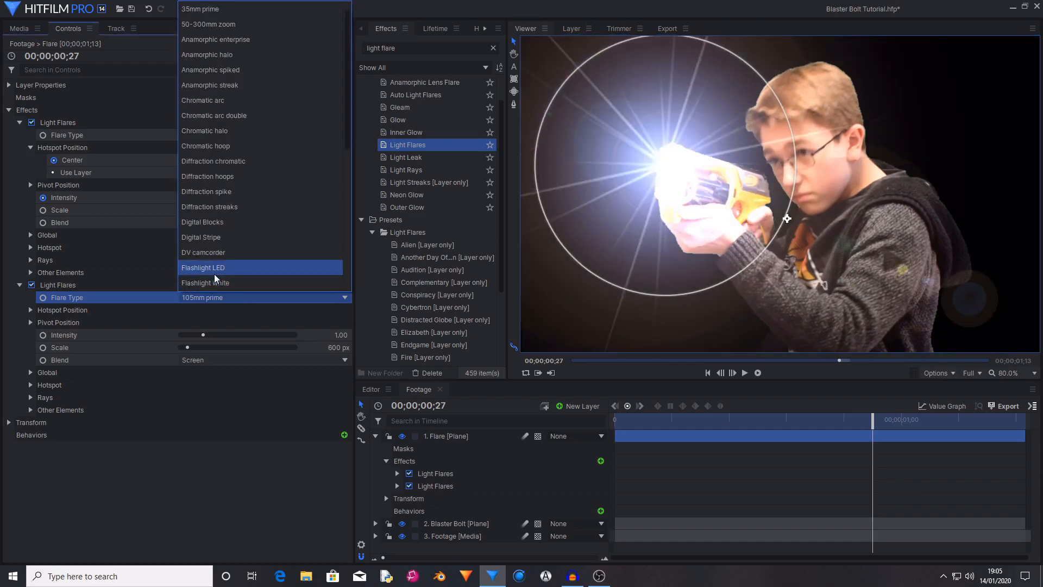
pyautogui.click(202, 267)
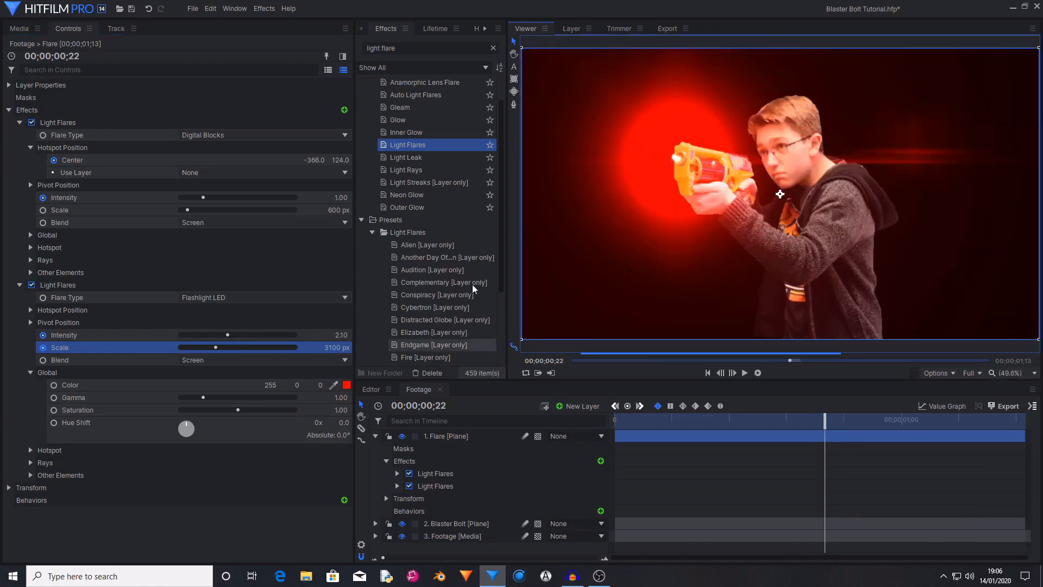
# - Add a Blur to the Flare plane, then duplicate Footage to the top and mask it
pyautogui.click(447, 436)
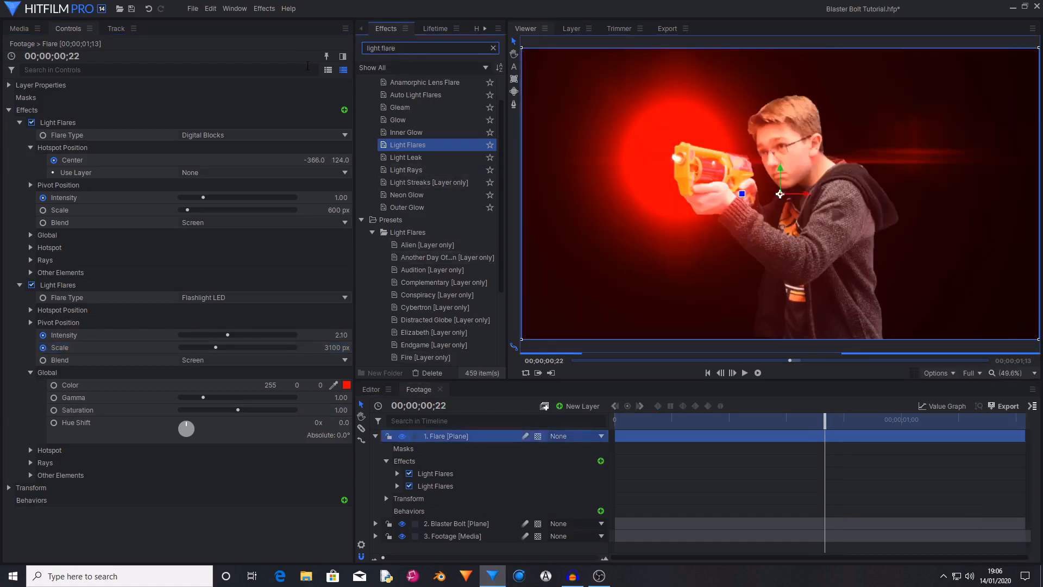
pyautogui.write('blur')
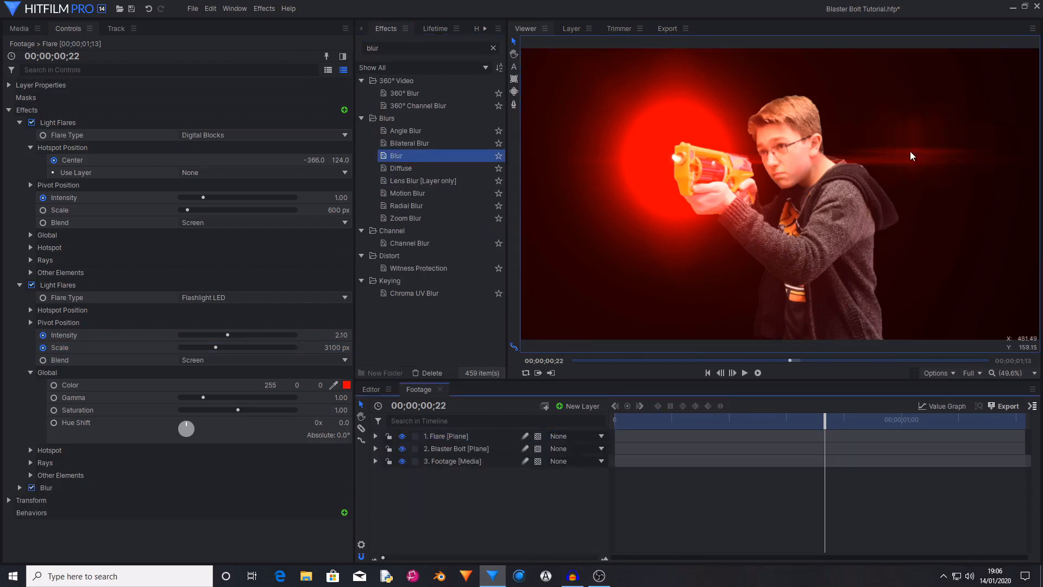
pyautogui.moveTo(902, 167)
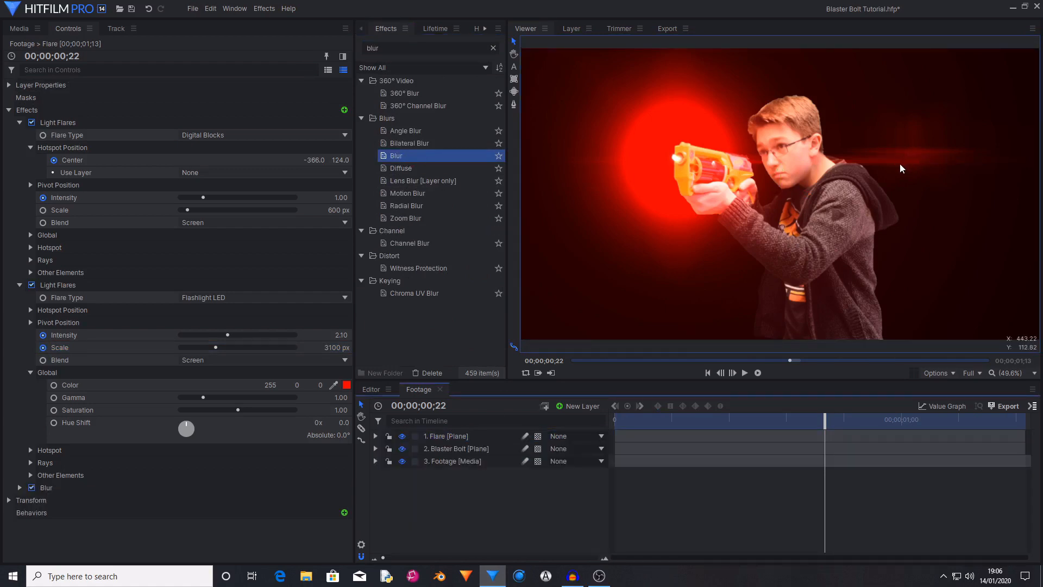
pyautogui.moveTo(958, 156)
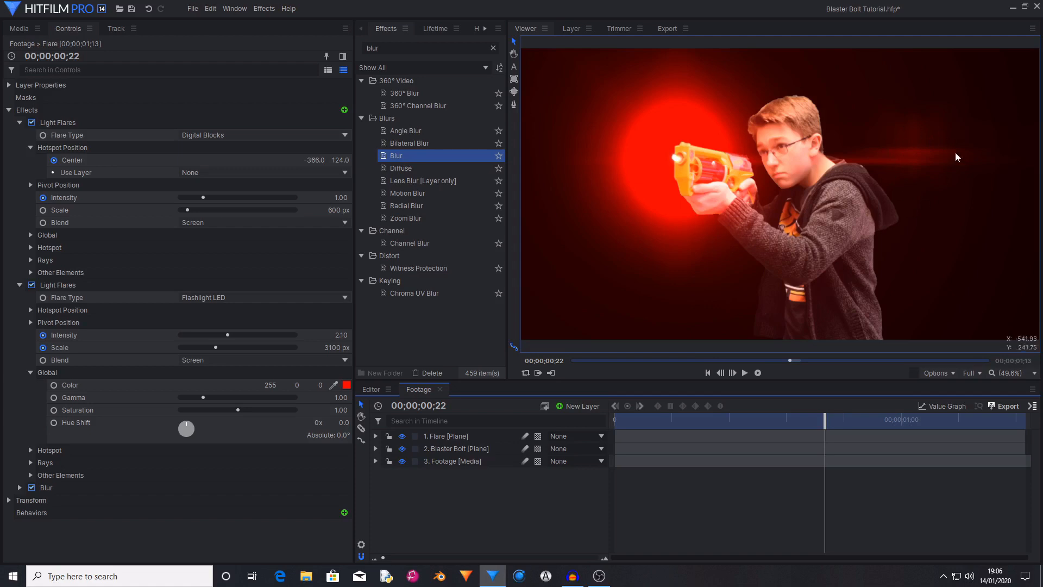
pyautogui.rightClick(452, 460)
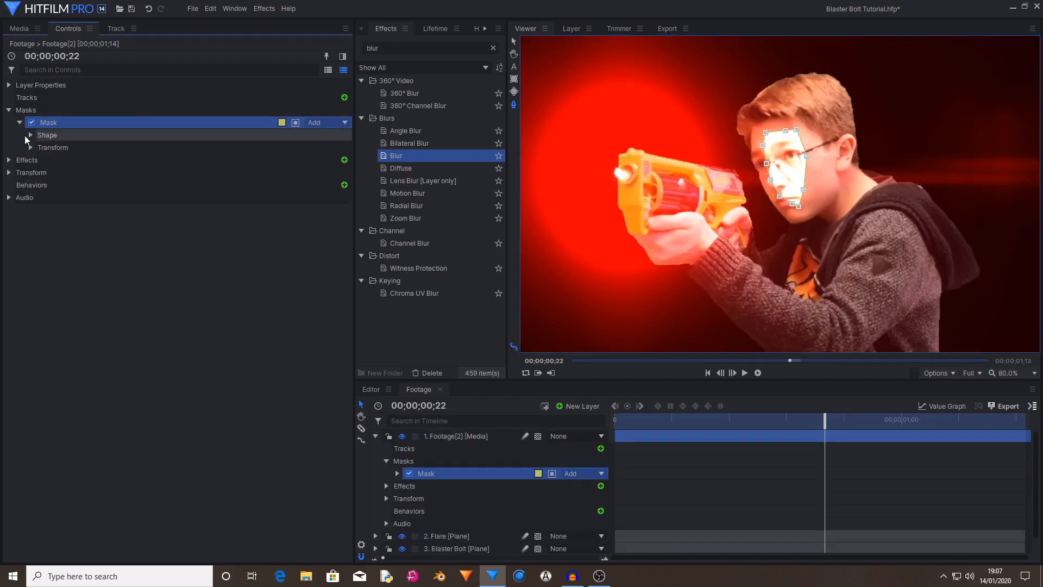
pyautogui.click(31, 134)
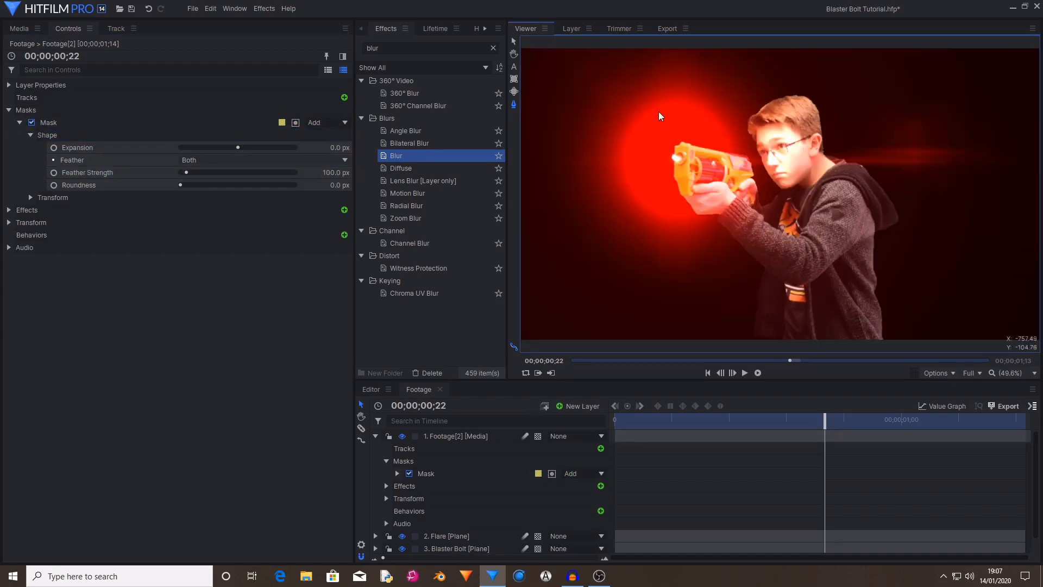
pyautogui.moveTo(700, 135)
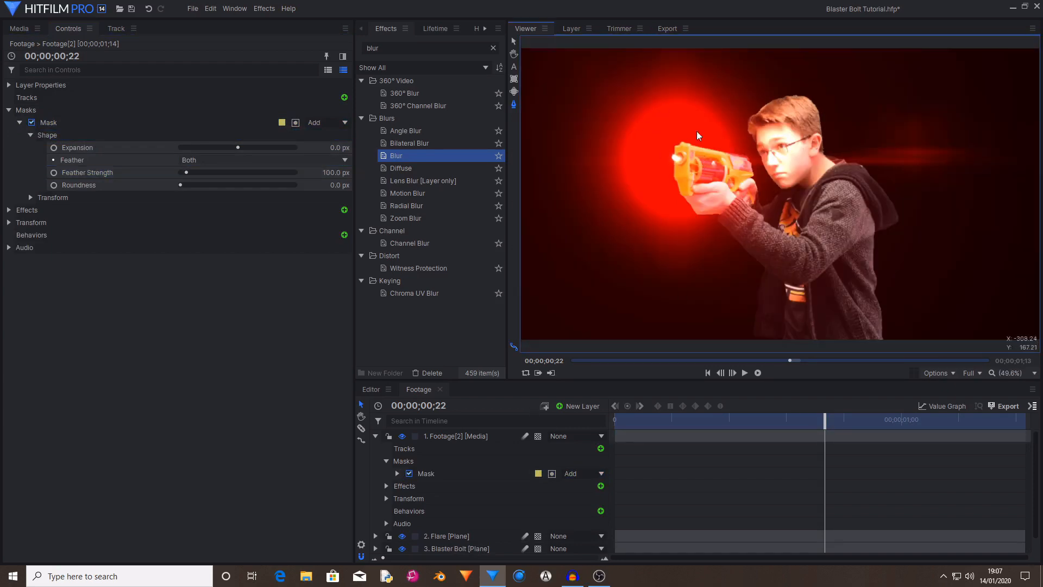
pyautogui.click(402, 435)
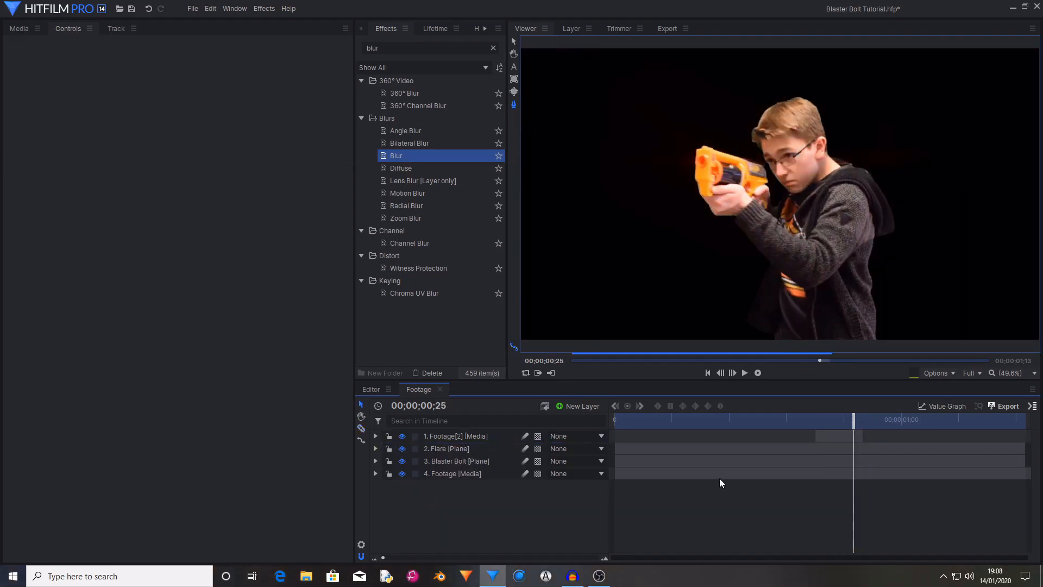
# - Import Corridor.jpg beneath the footage and add Cine Style and Anamorphic Lens Flare grade layers
pyautogui.click(576, 461)
pyautogui.write('cine')
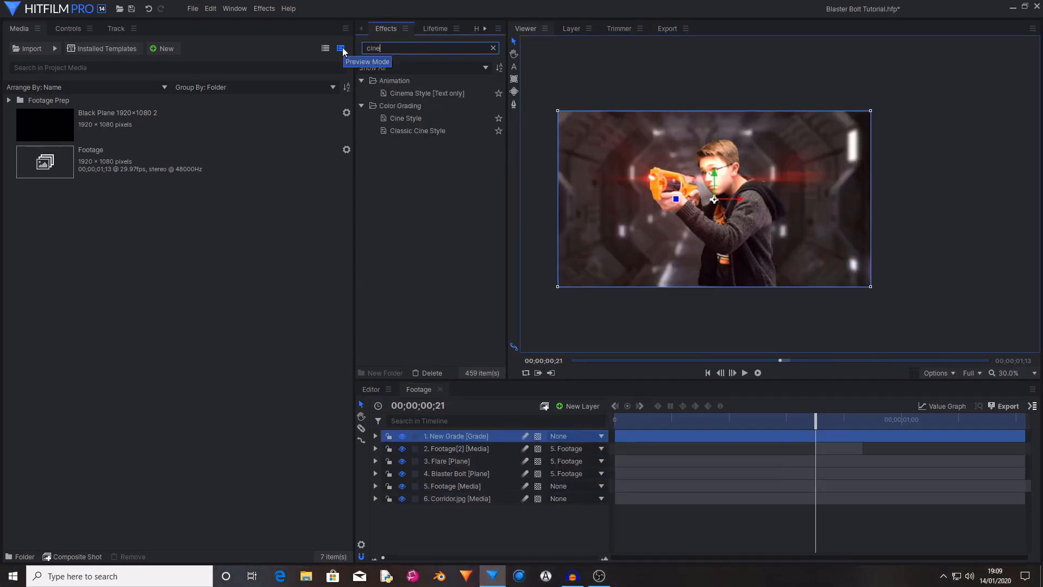
pyautogui.doubleClick(406, 117)
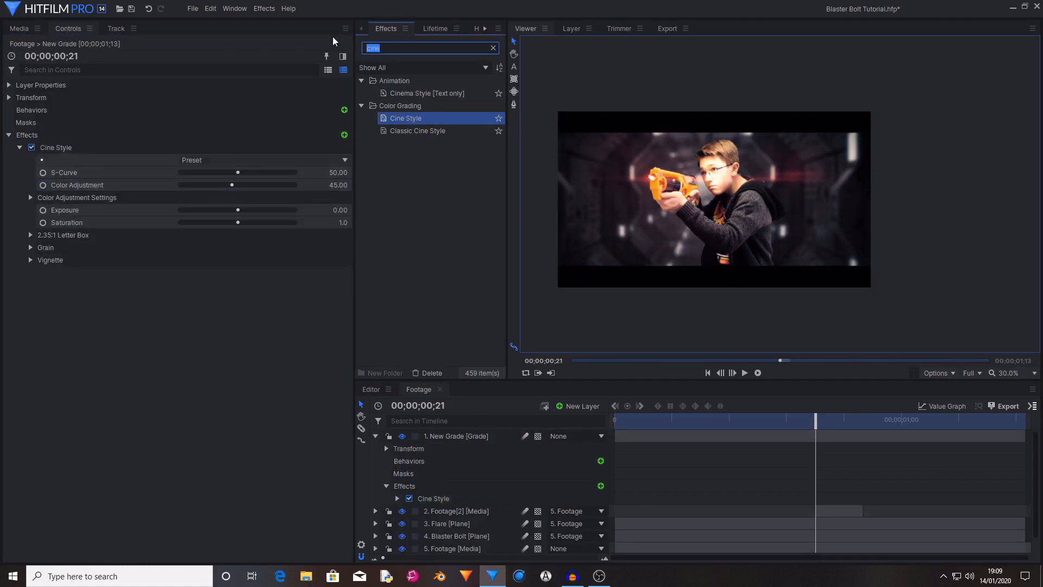
pyautogui.write('grading transfer')
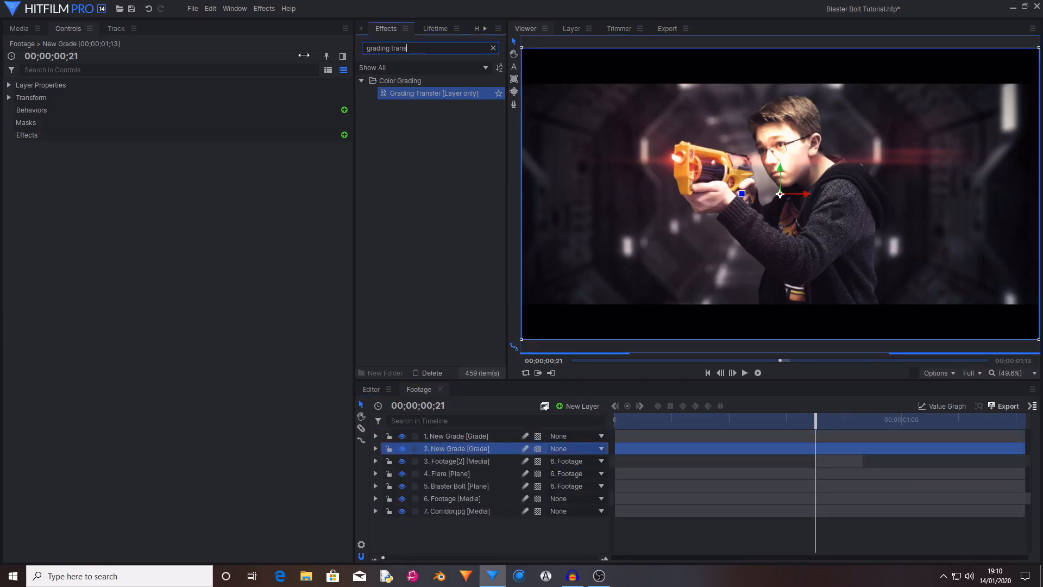
pyautogui.click(494, 48)
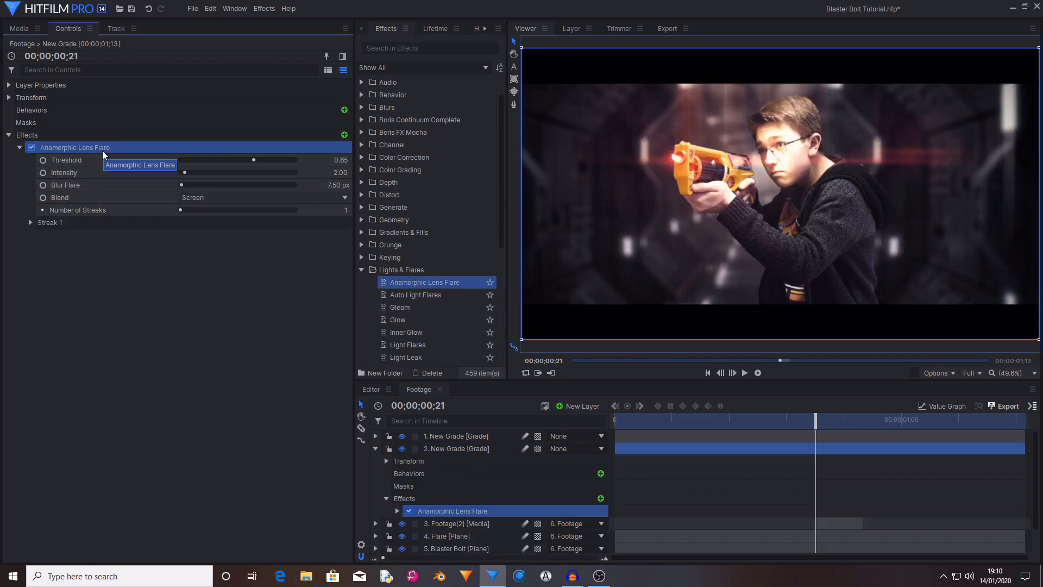
# - Set flare Threshold 0.55 with Streak 1 Length 67 and Intensity 0.40, then mute the duplicate Footage
pyautogui.click(31, 221)
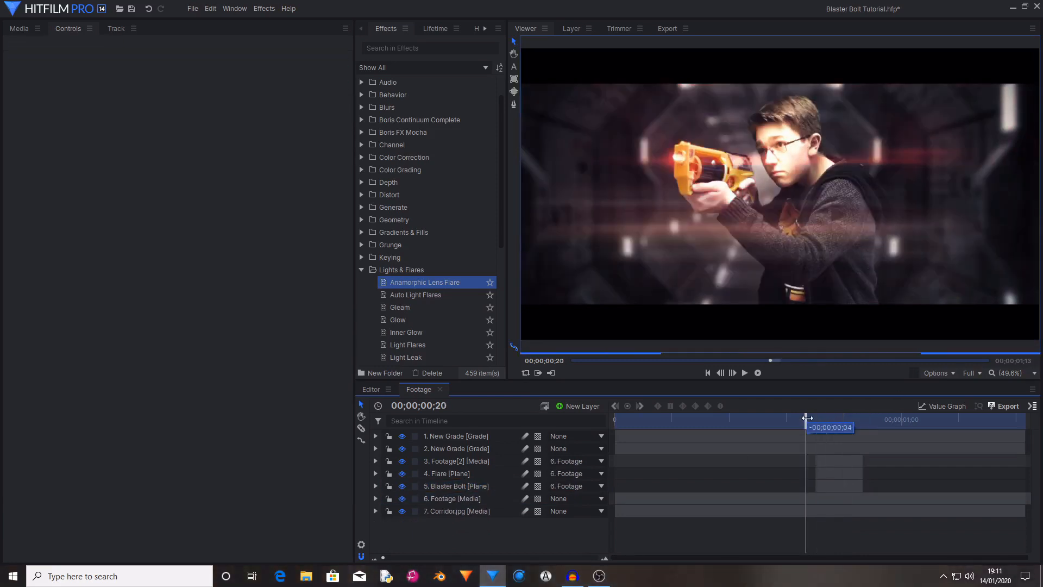
pyautogui.click(456, 486)
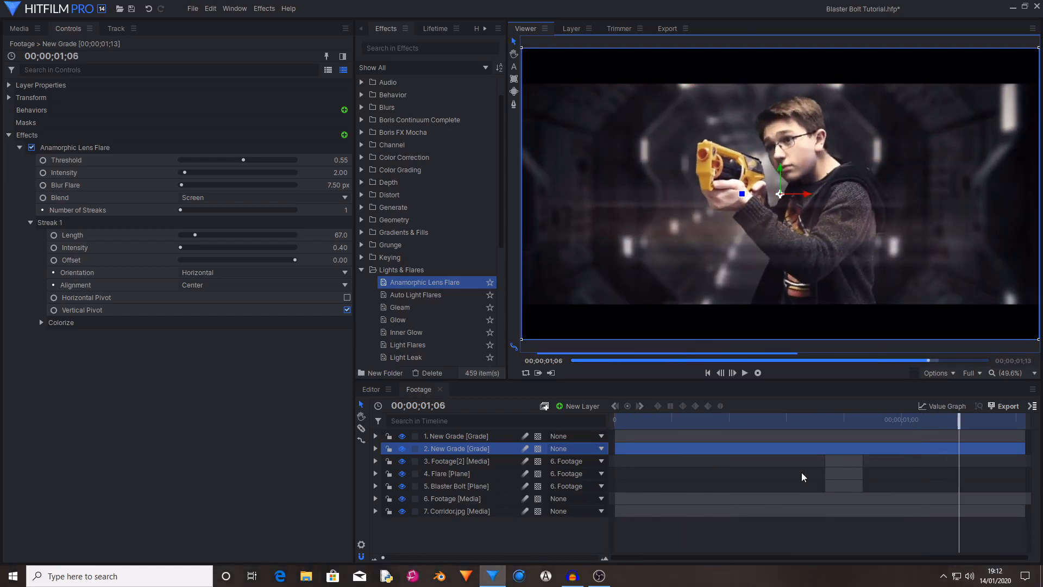
pyautogui.click(452, 498)
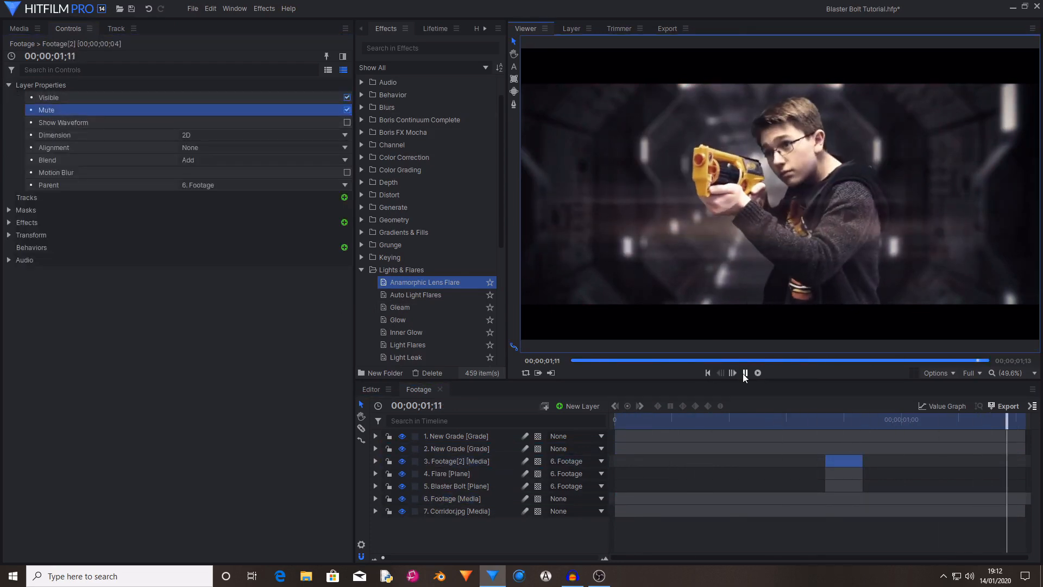
pyautogui.click(744, 372)
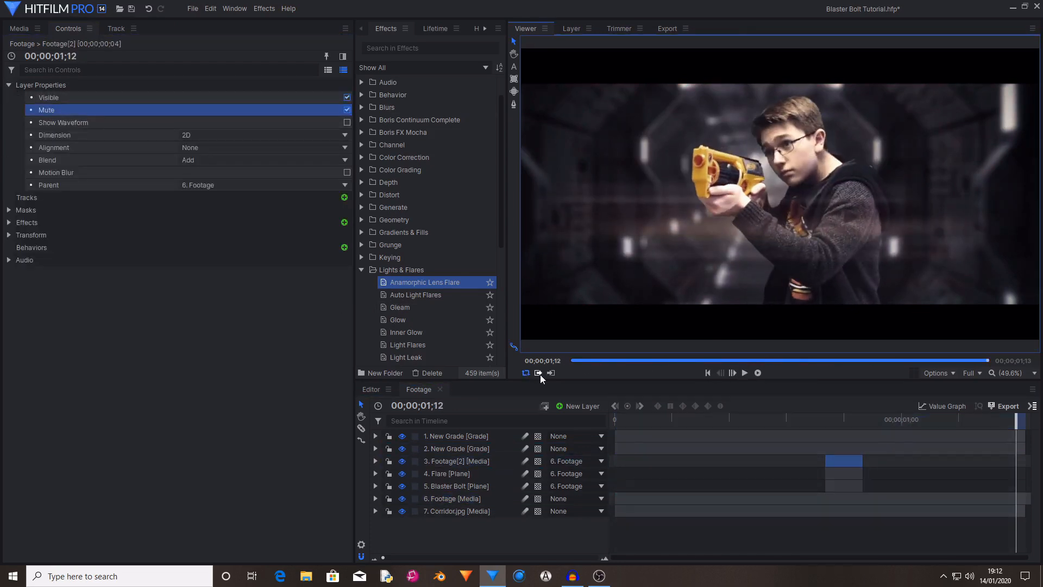
pyautogui.click(744, 373)
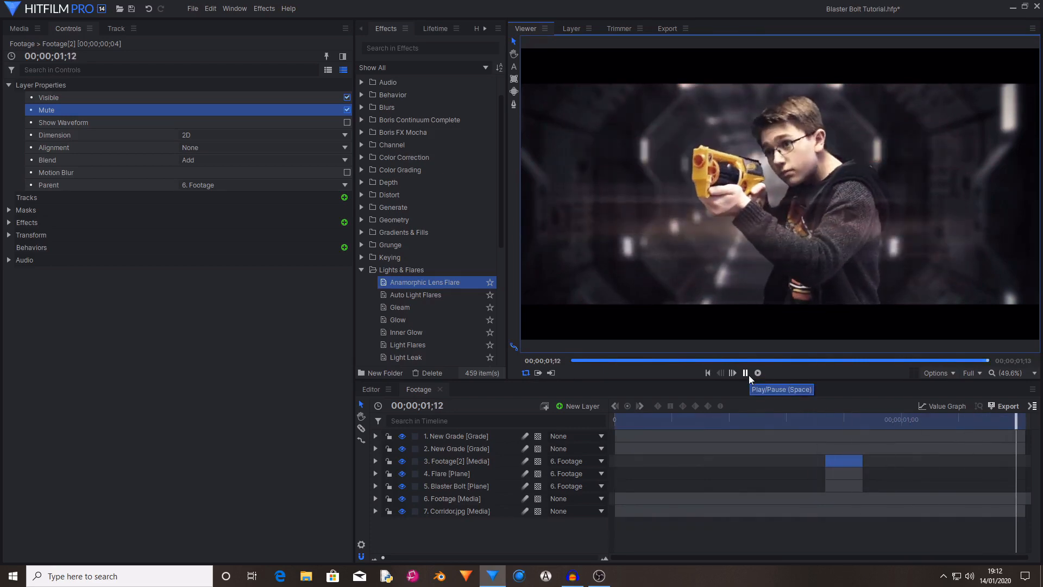
pyautogui.click(746, 372)
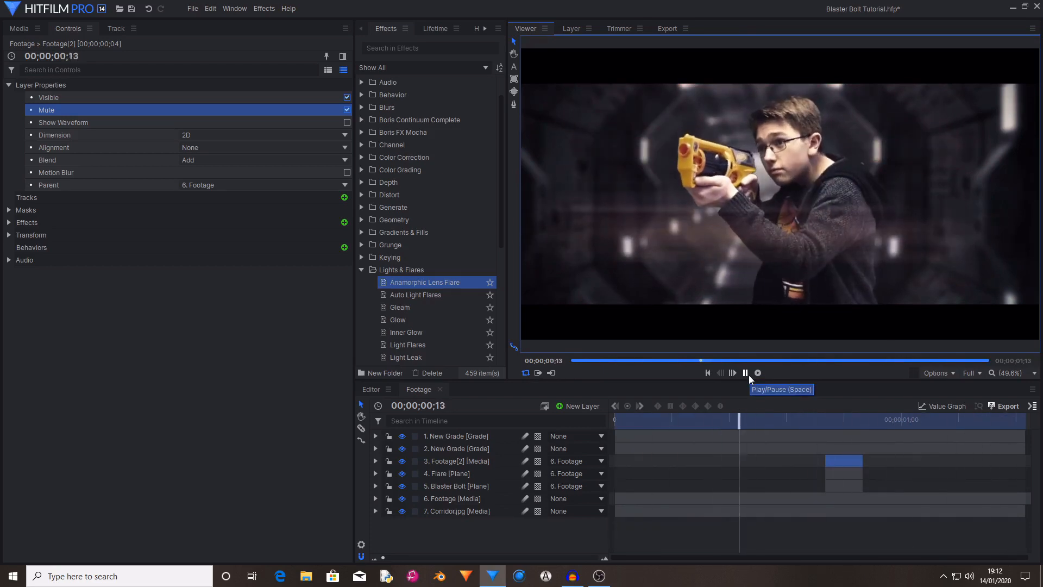